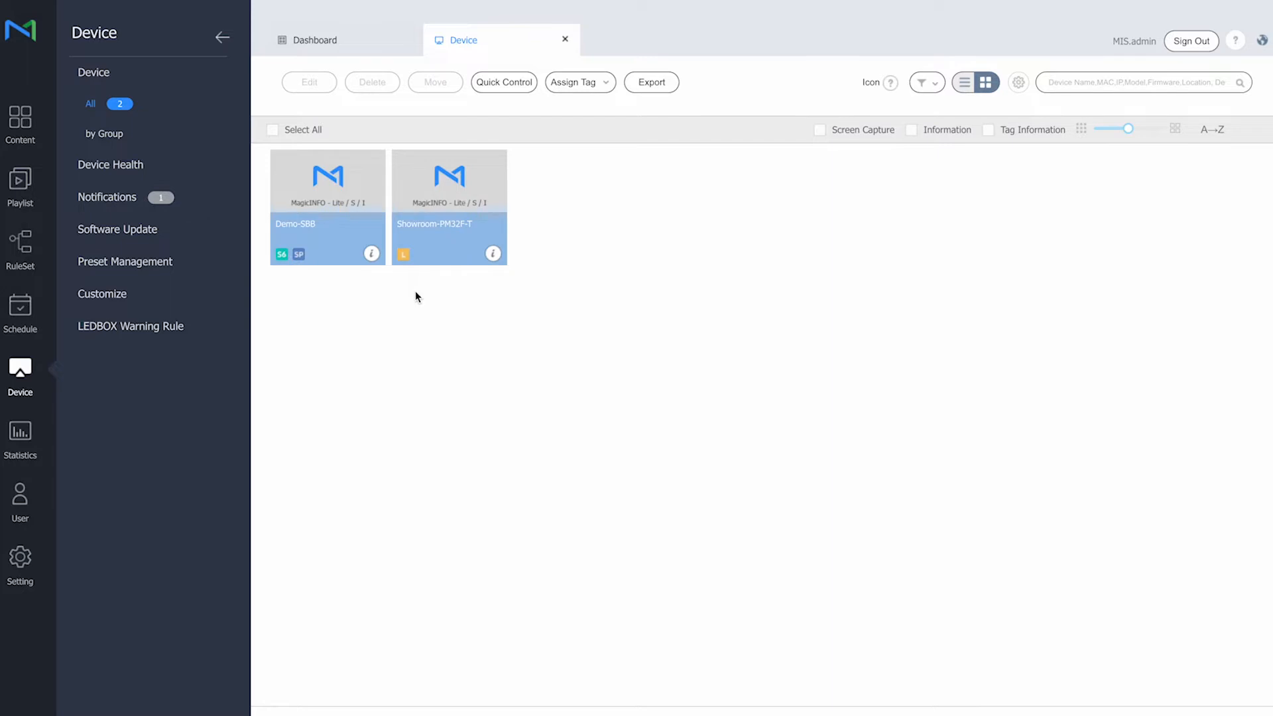
# Open Demo-SBB's Device Info panel to see its type, serial, group and firmware
pyautogui.click(372, 254)
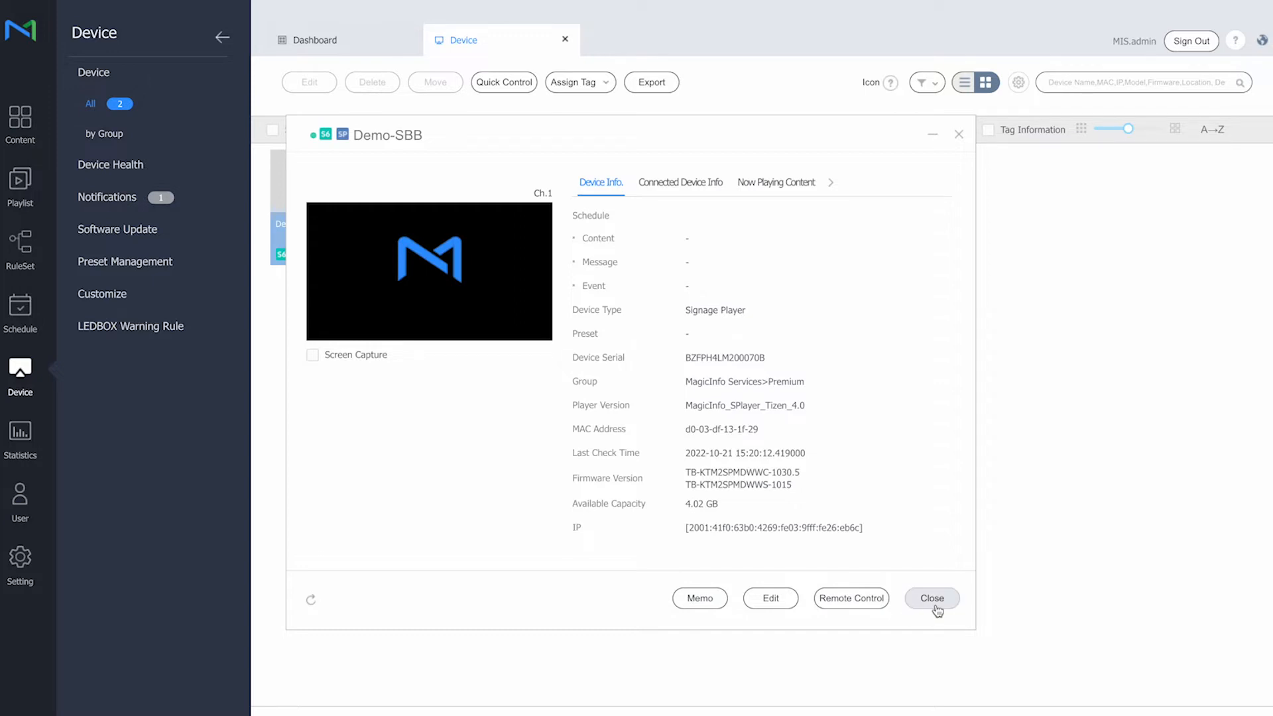
pyautogui.moveTo(851, 597)
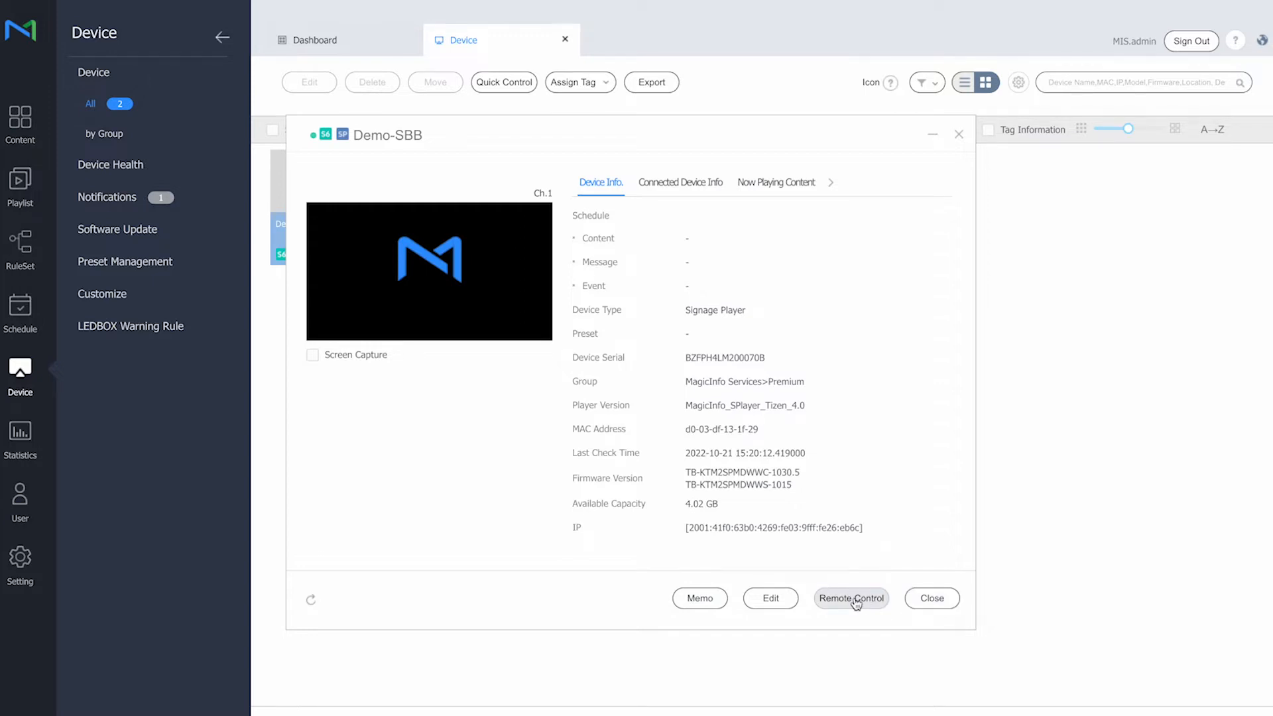
pyautogui.click(850, 598)
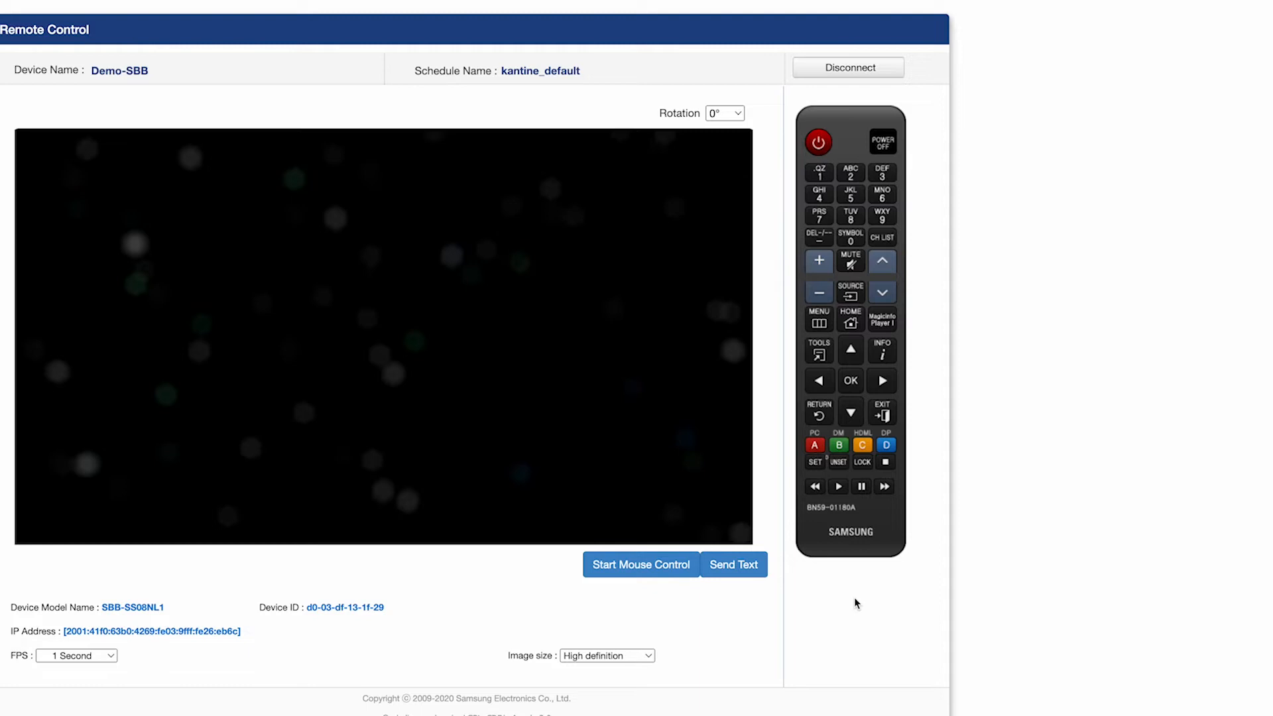
pyautogui.click(818, 319)
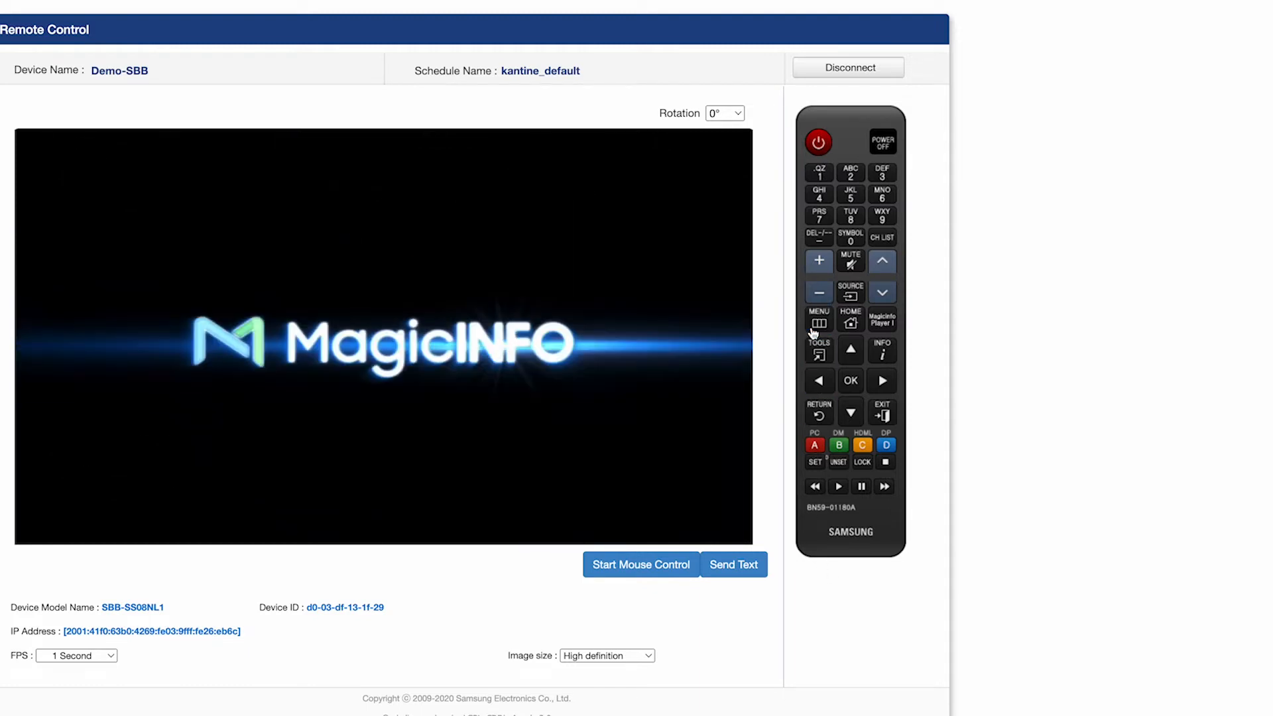
pyautogui.click(818, 320)
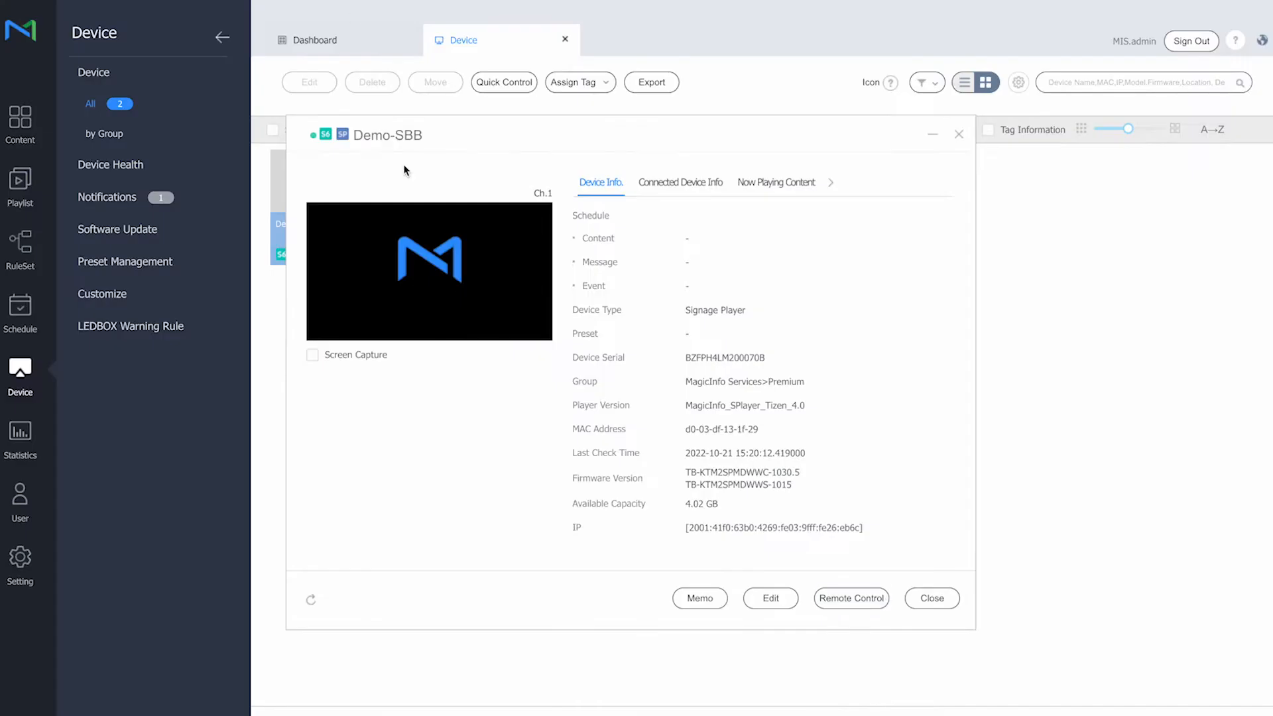
pyautogui.moveTo(610, 399)
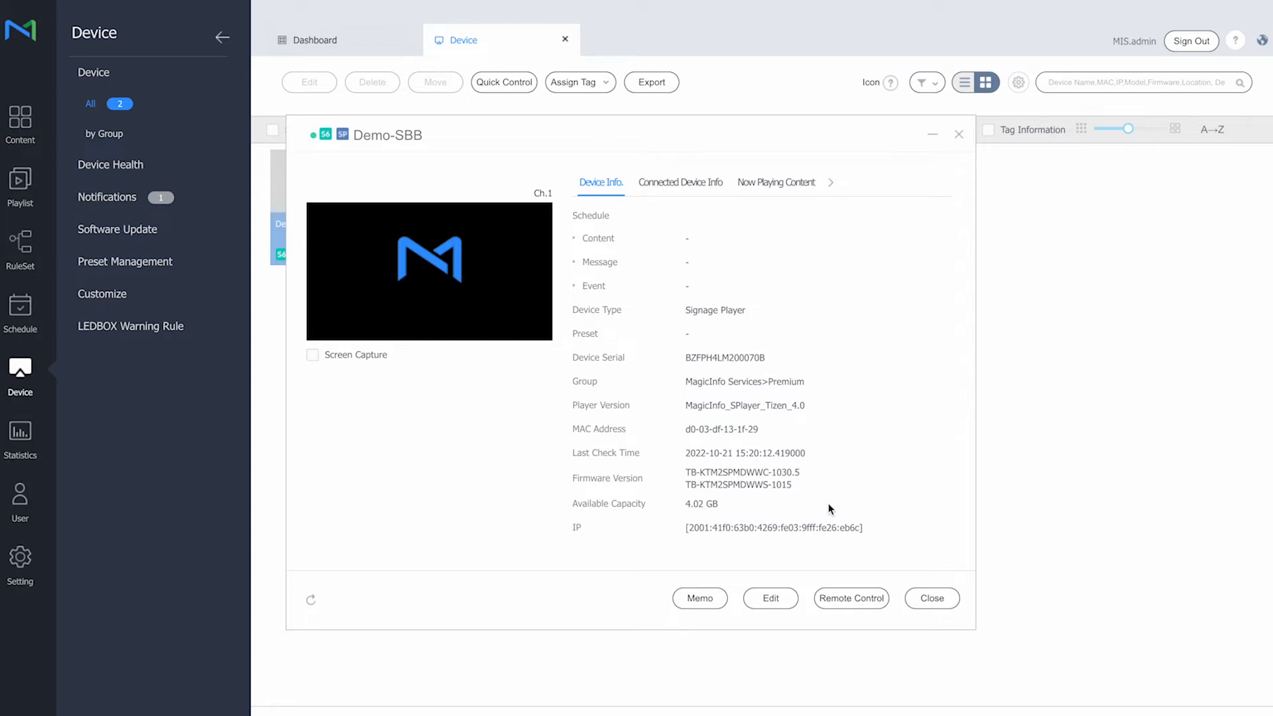
pyautogui.moveTo(932, 598)
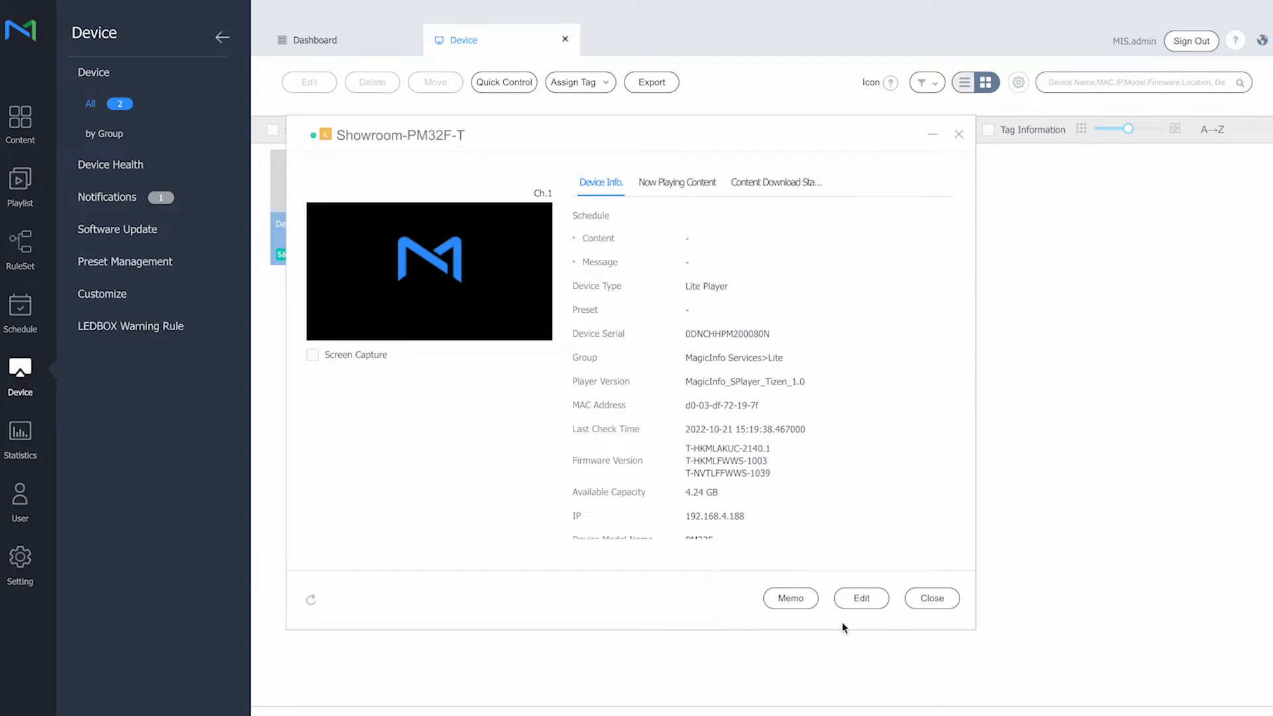
pyautogui.moveTo(827, 613)
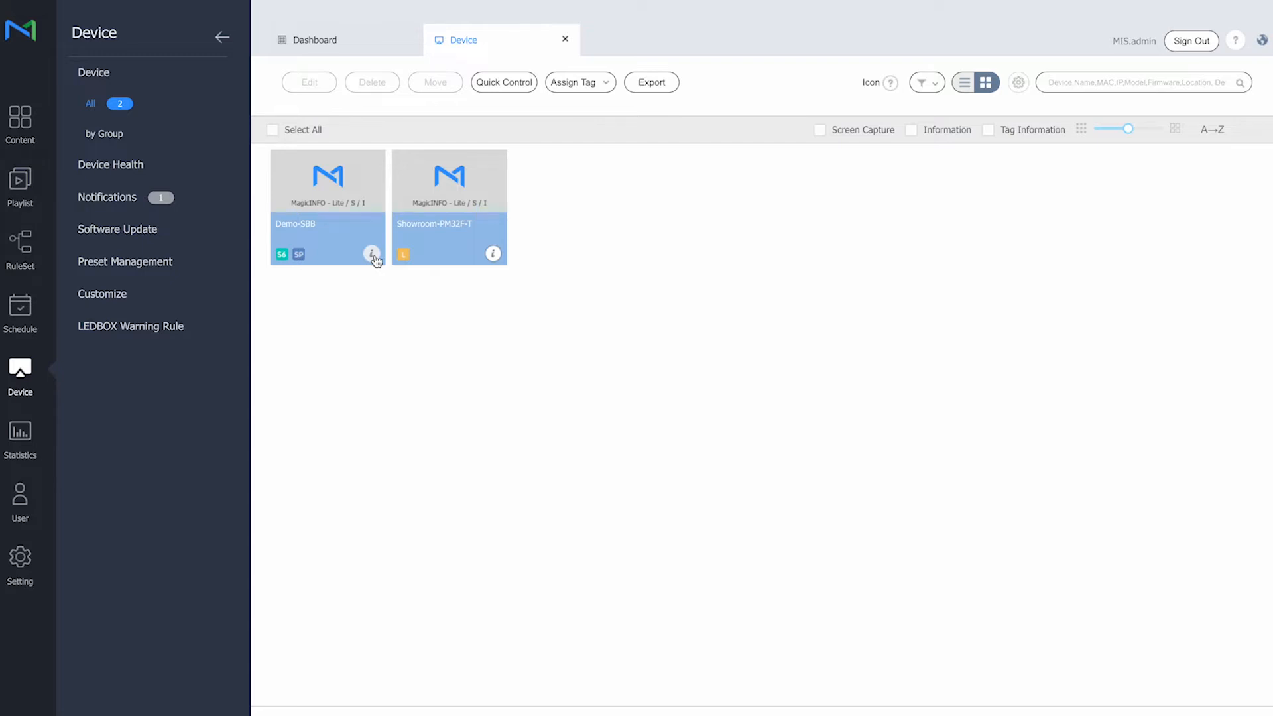
pyautogui.click(373, 253)
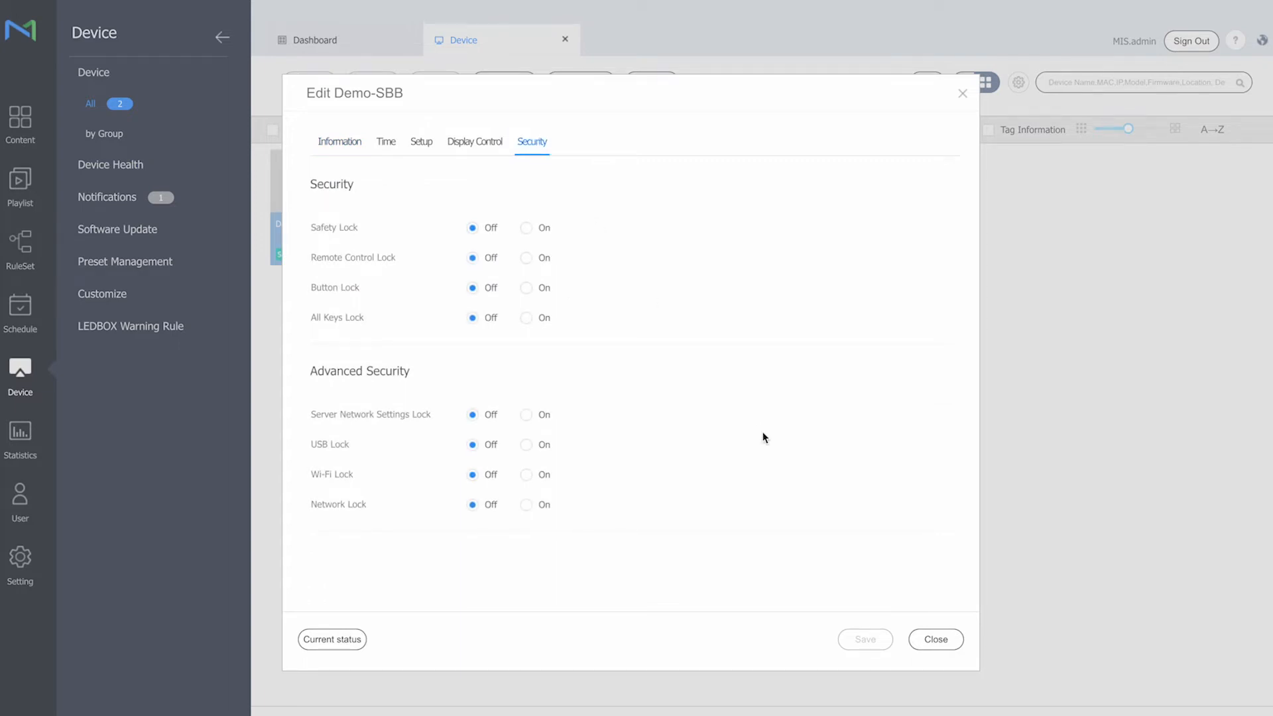
pyautogui.moveTo(913, 652)
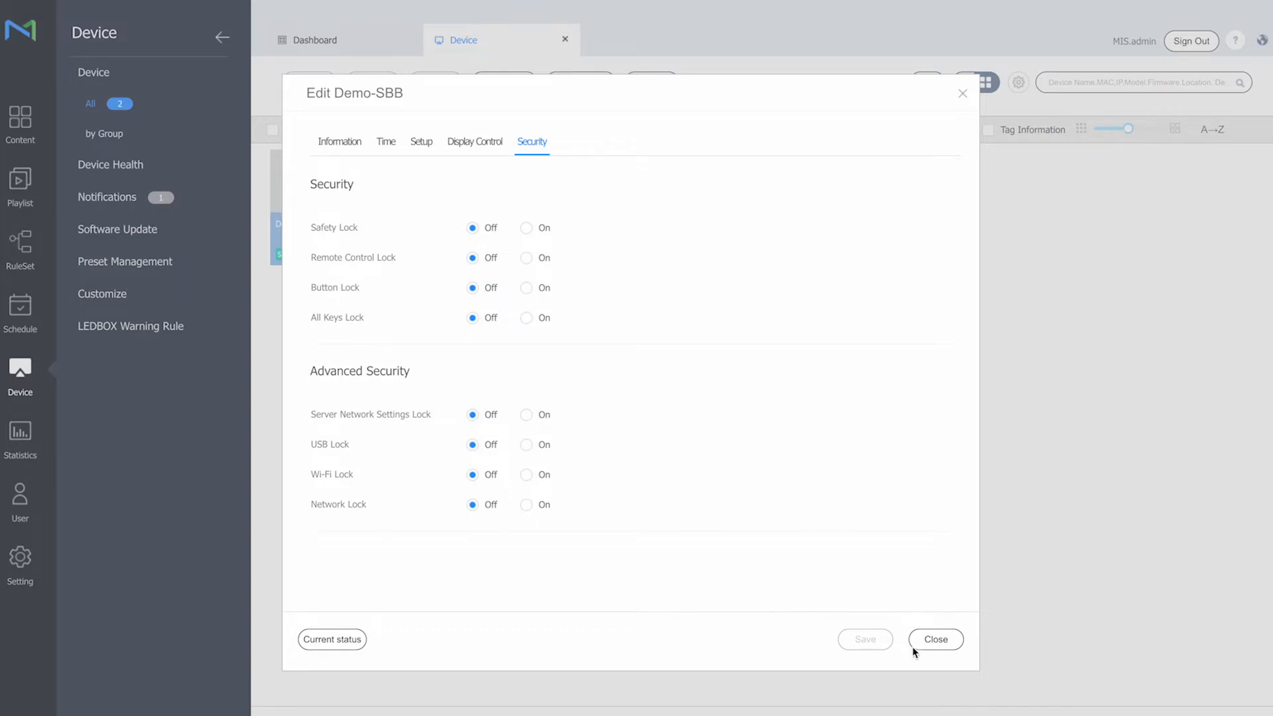
pyautogui.click(934, 639)
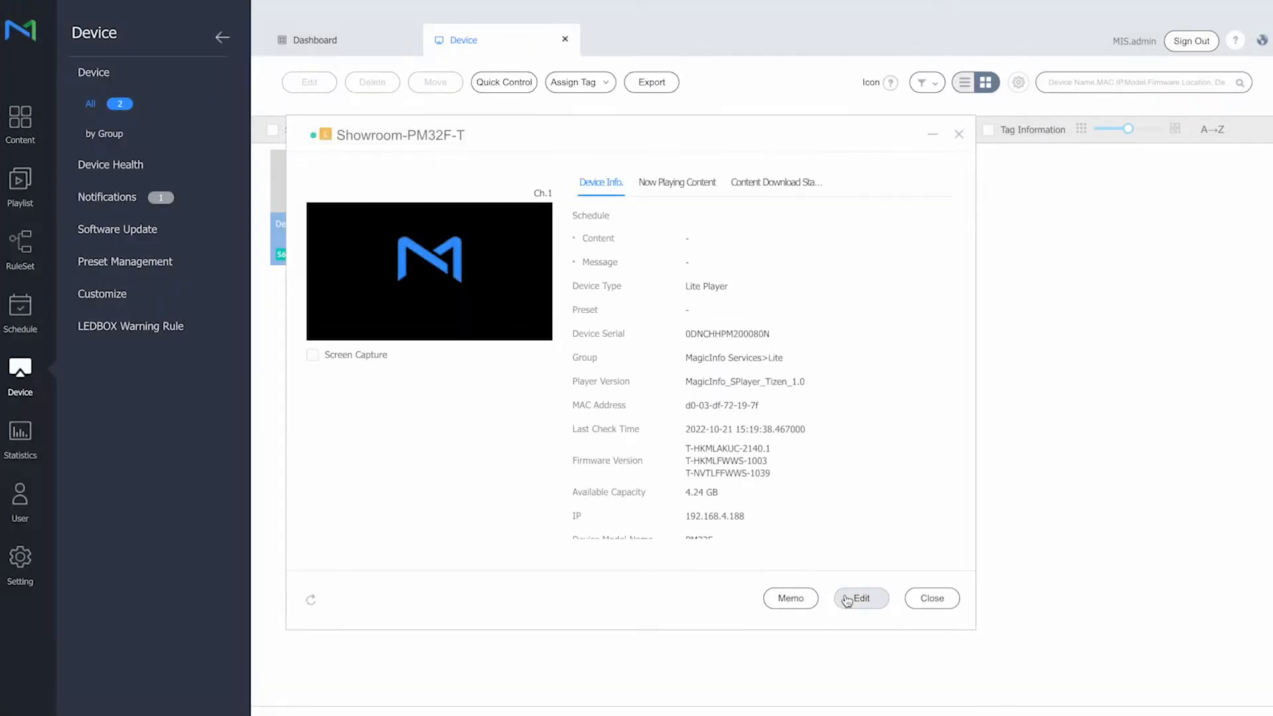
pyautogui.click(860, 597)
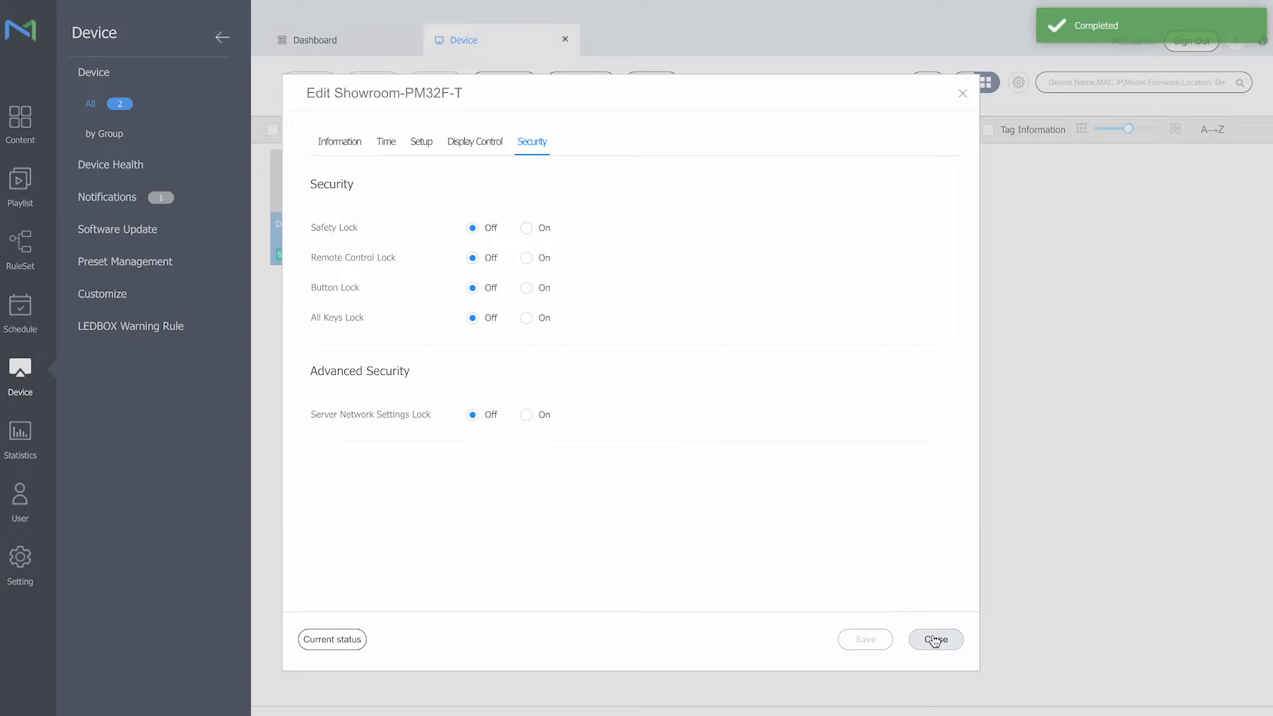
pyautogui.click(934, 639)
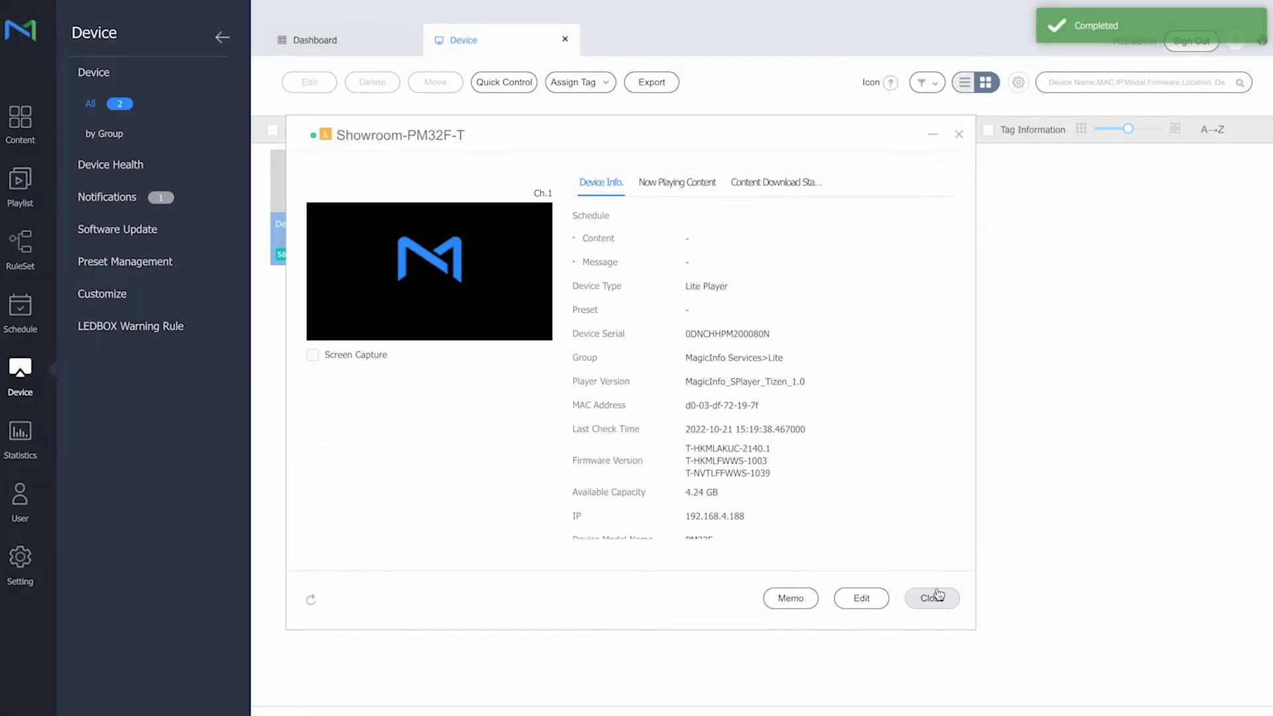
pyautogui.click(931, 598)
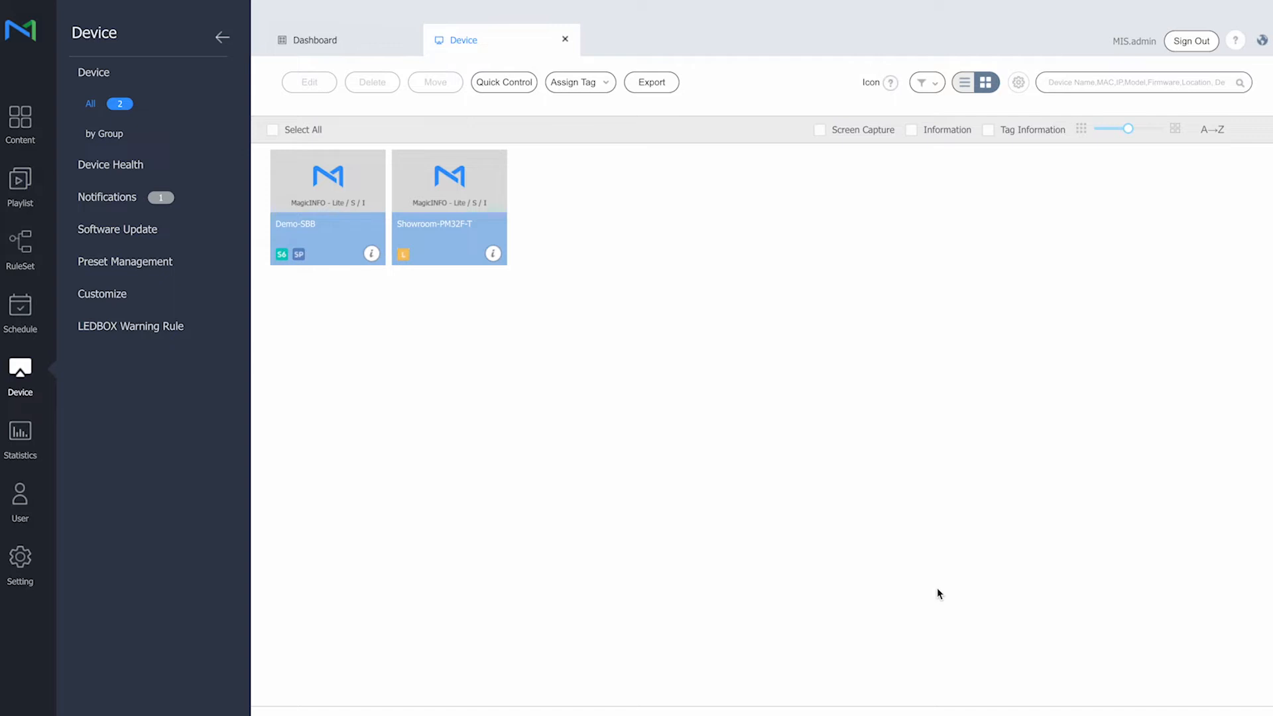
pyautogui.moveTo(346, 412)
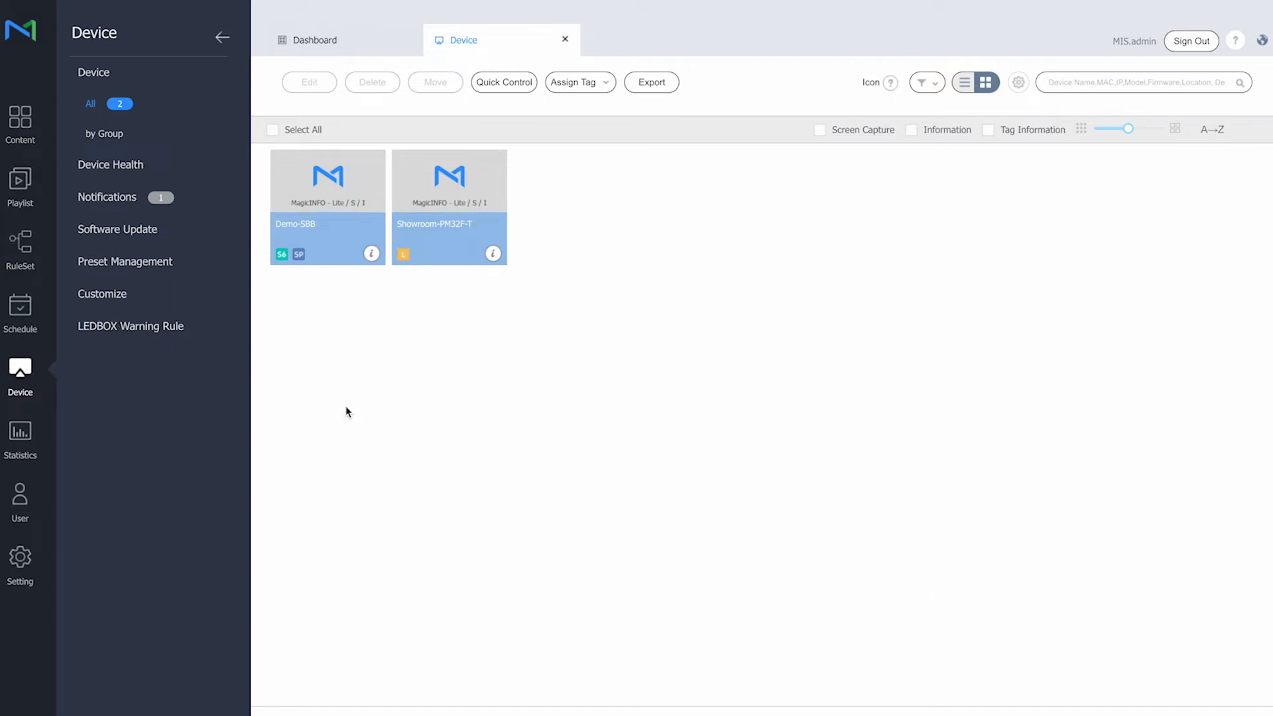
pyautogui.moveTo(161, 217)
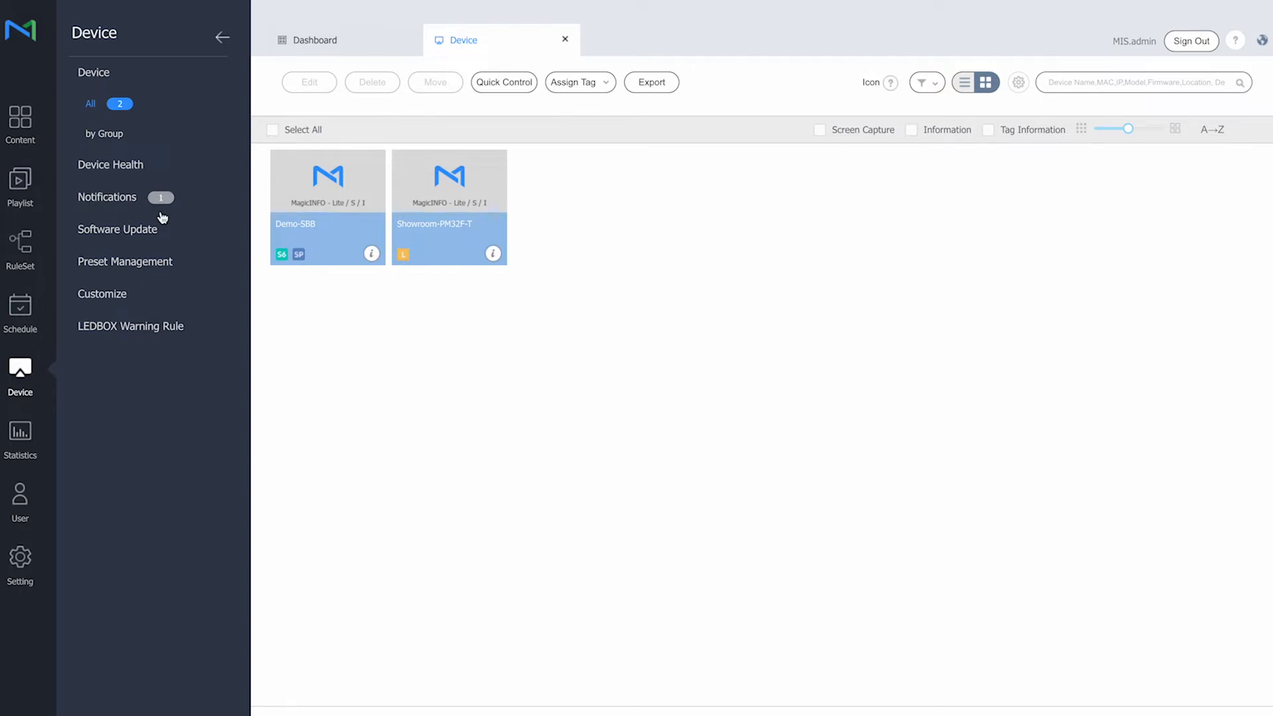
# Open the All Contents library listing images, PDFs, LFD files and movies
pyautogui.click(19, 122)
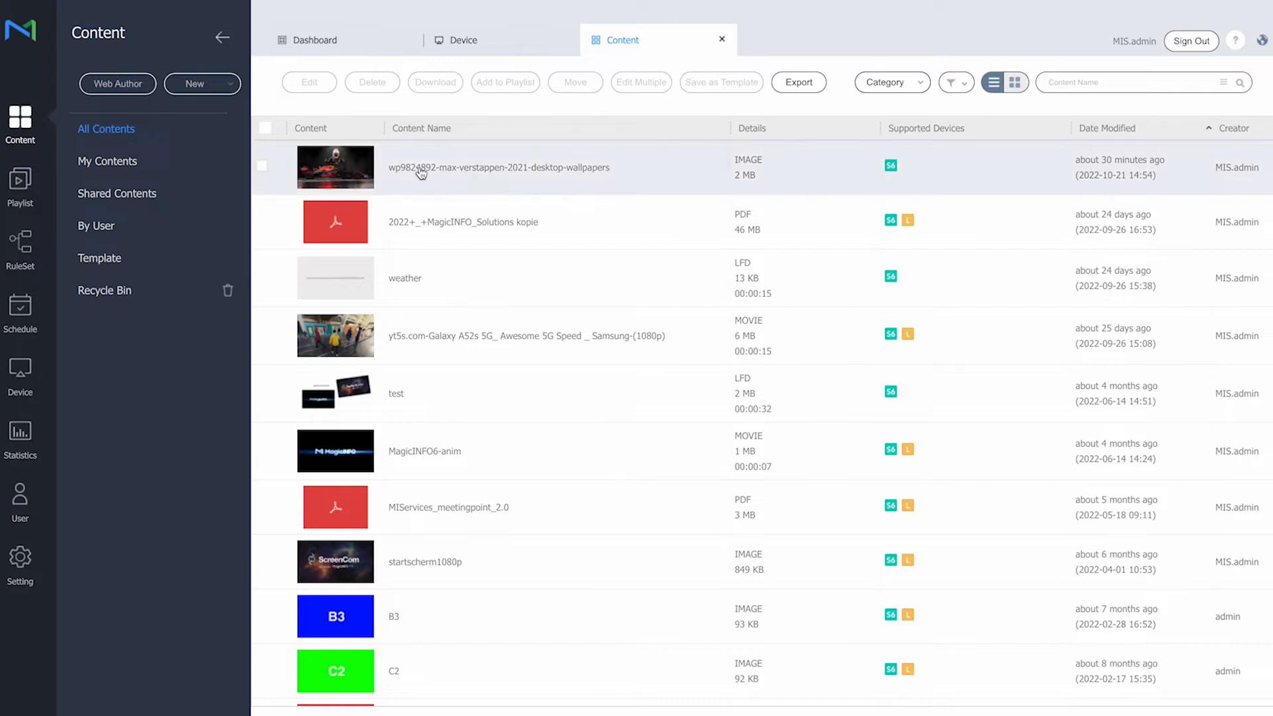
pyautogui.moveTo(748, 165)
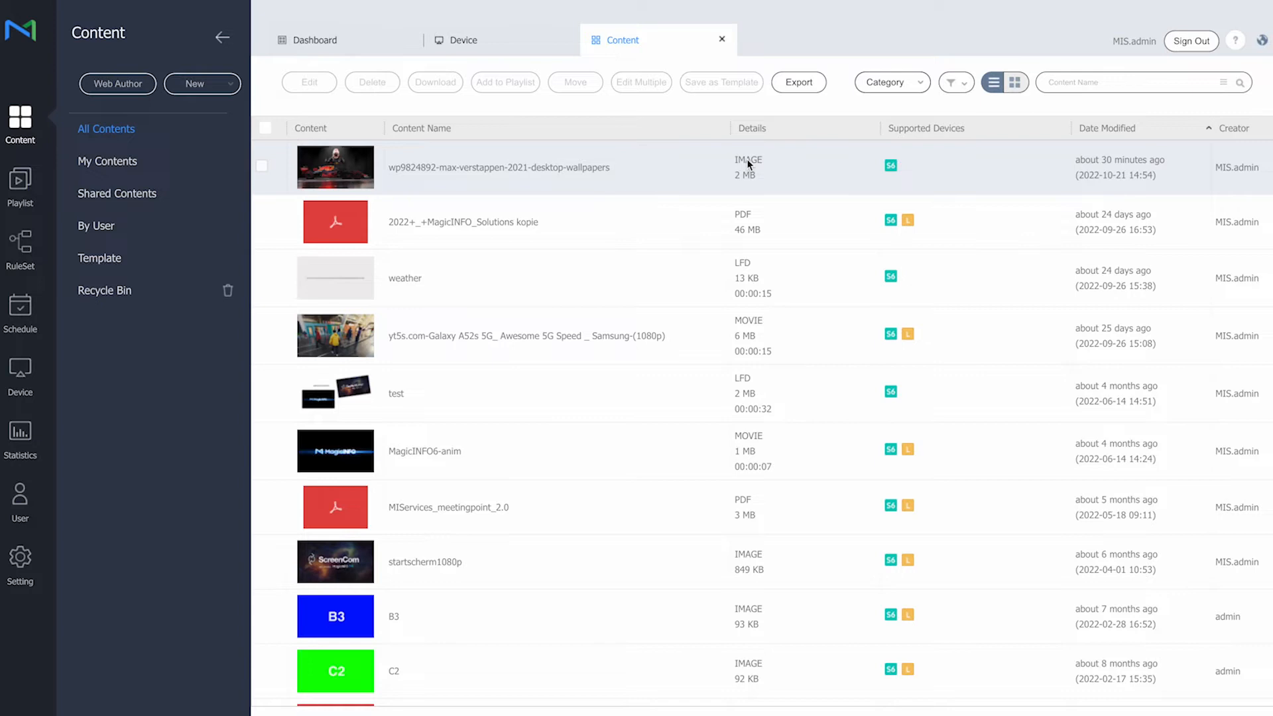
pyautogui.moveTo(912, 180)
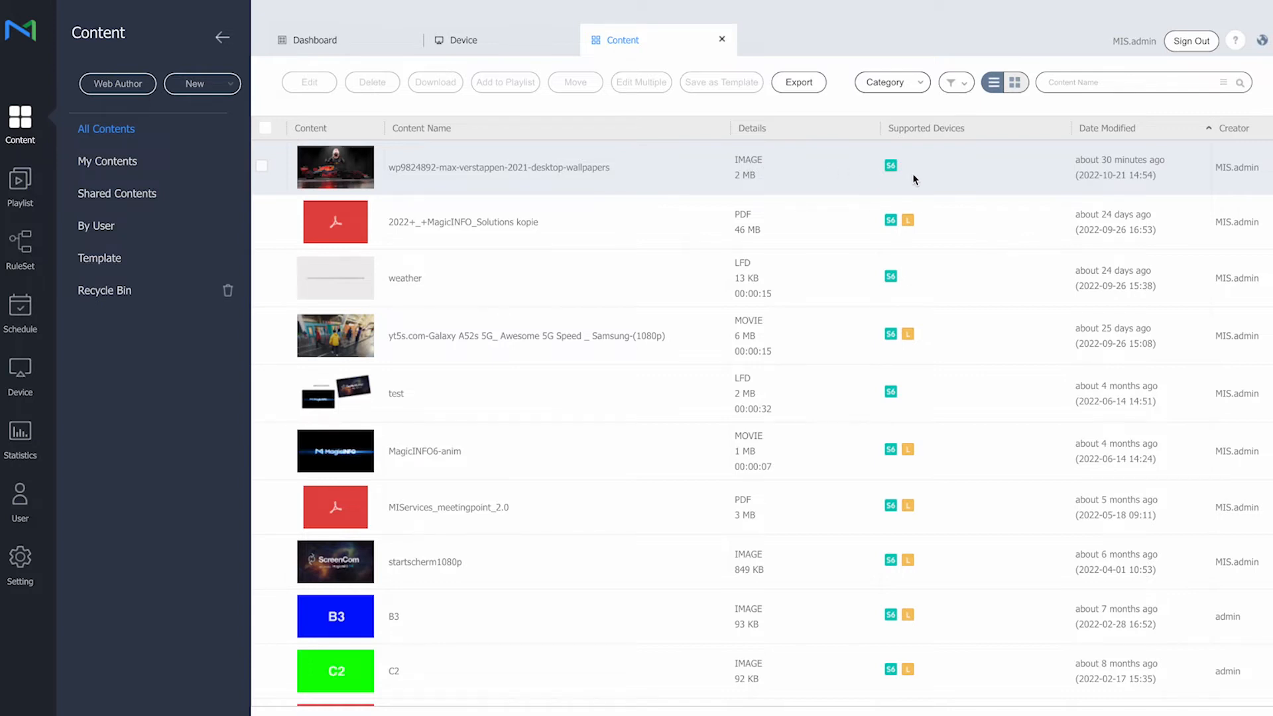
pyautogui.moveTo(909, 159)
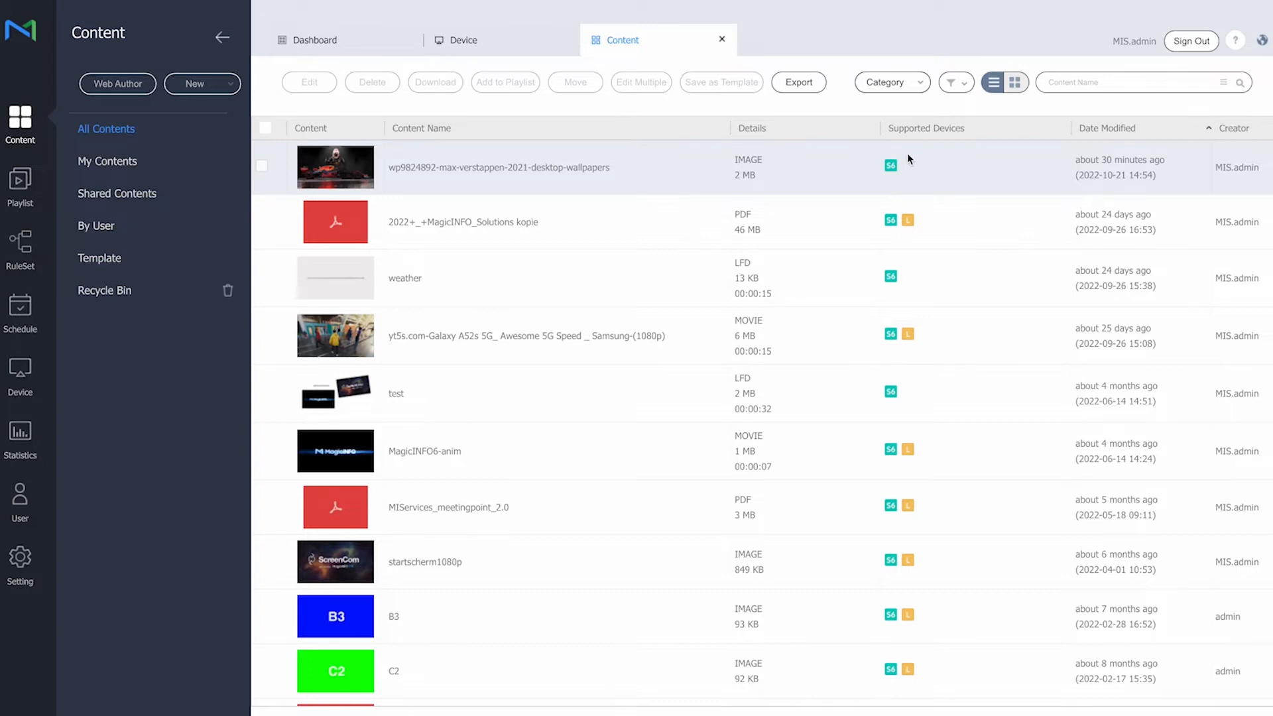
pyautogui.moveTo(916, 177)
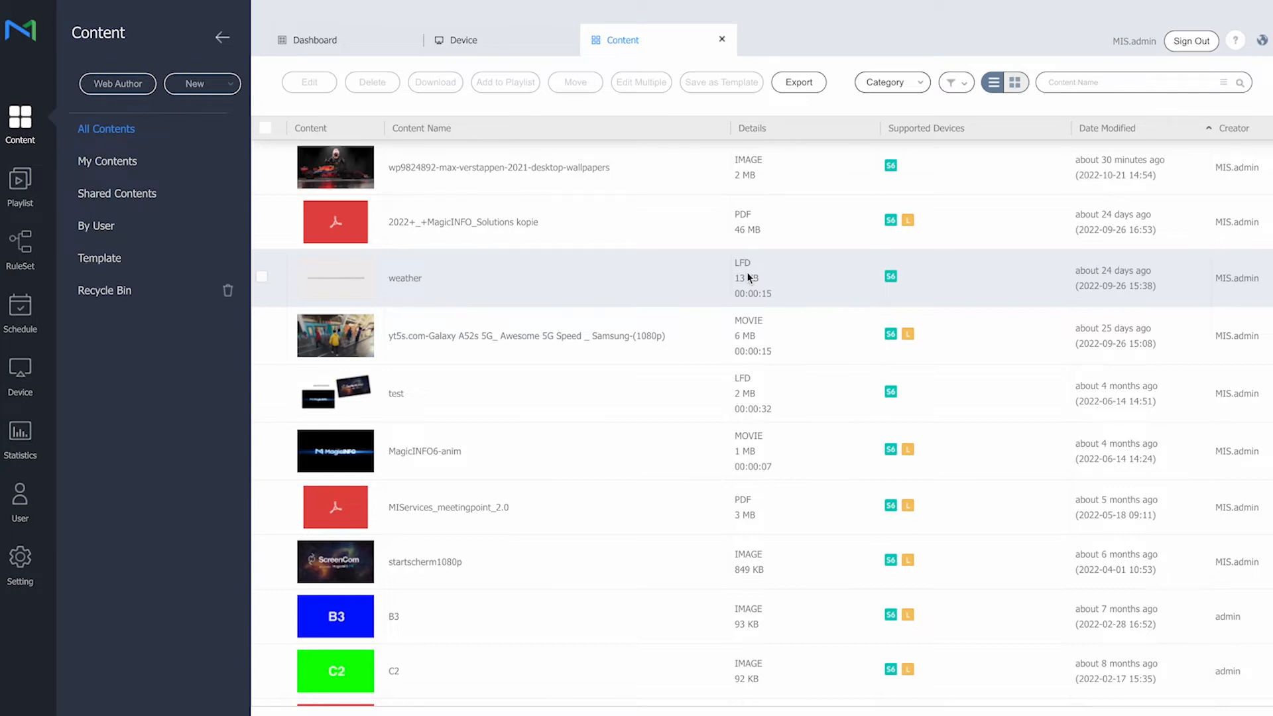
pyautogui.moveTo(800, 340)
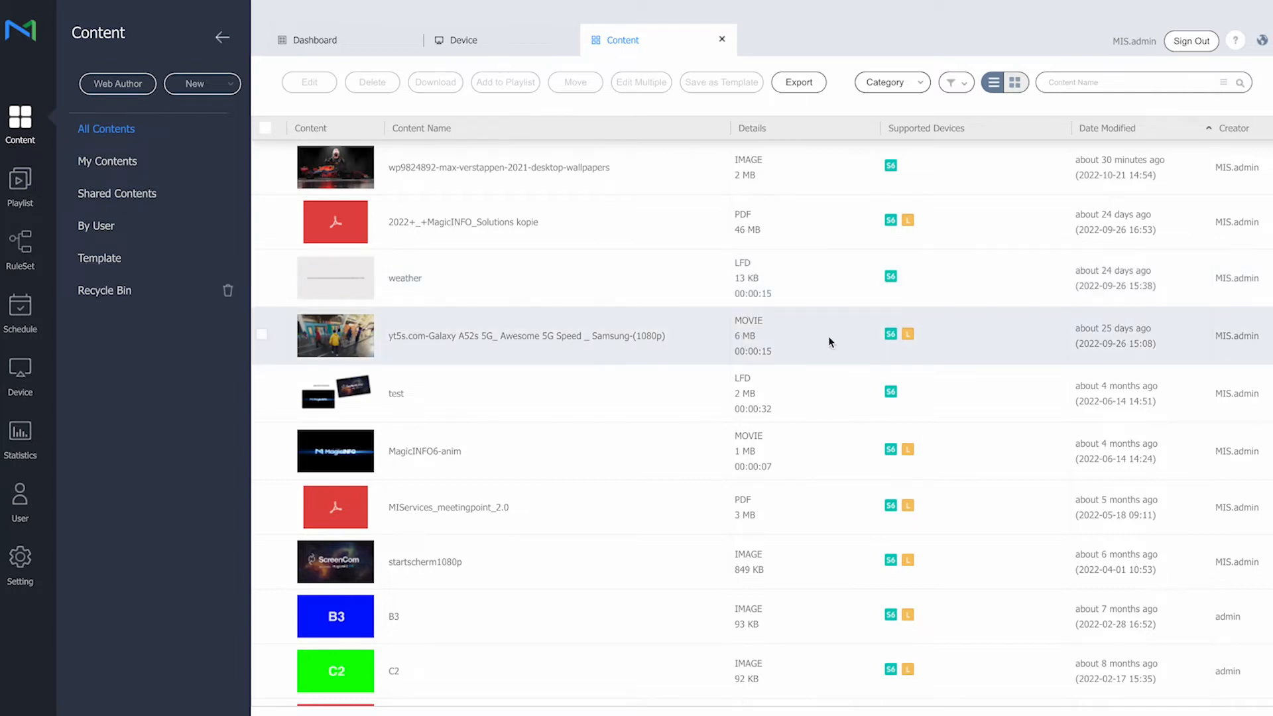
pyautogui.moveTo(930, 349)
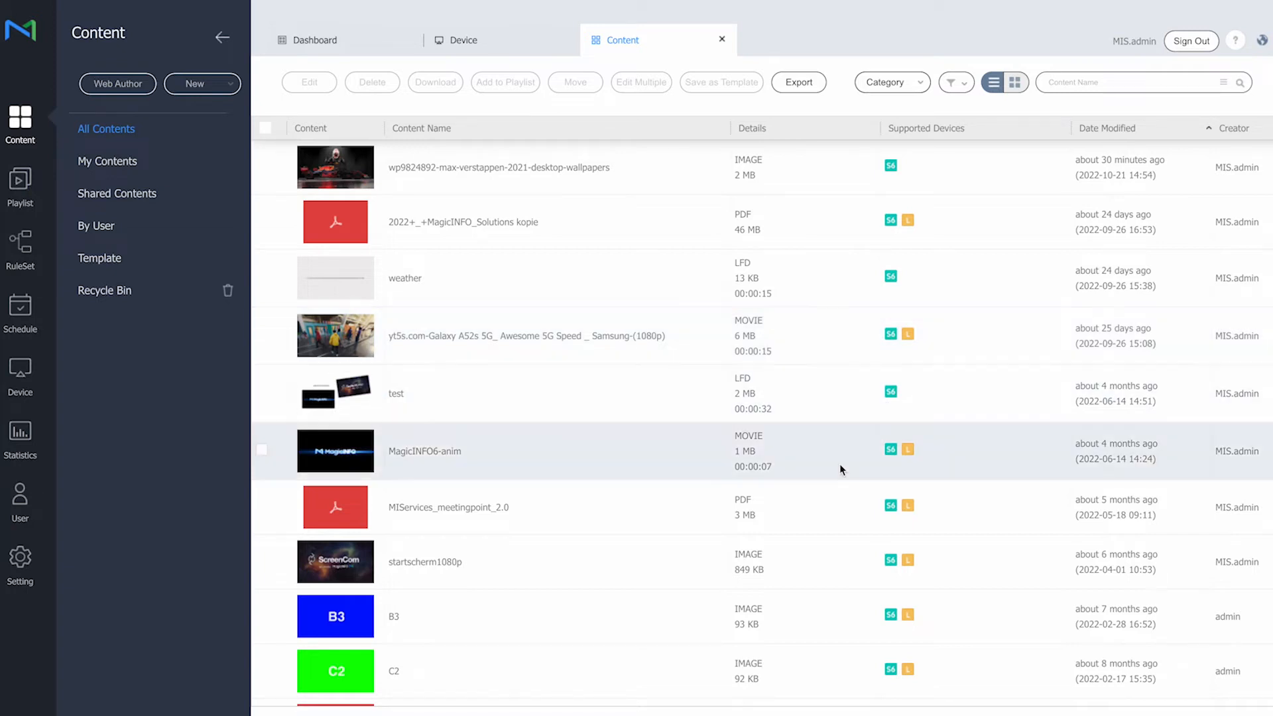
# Scroll down the All Contents library to browse more items
pyautogui.scroll(-3)
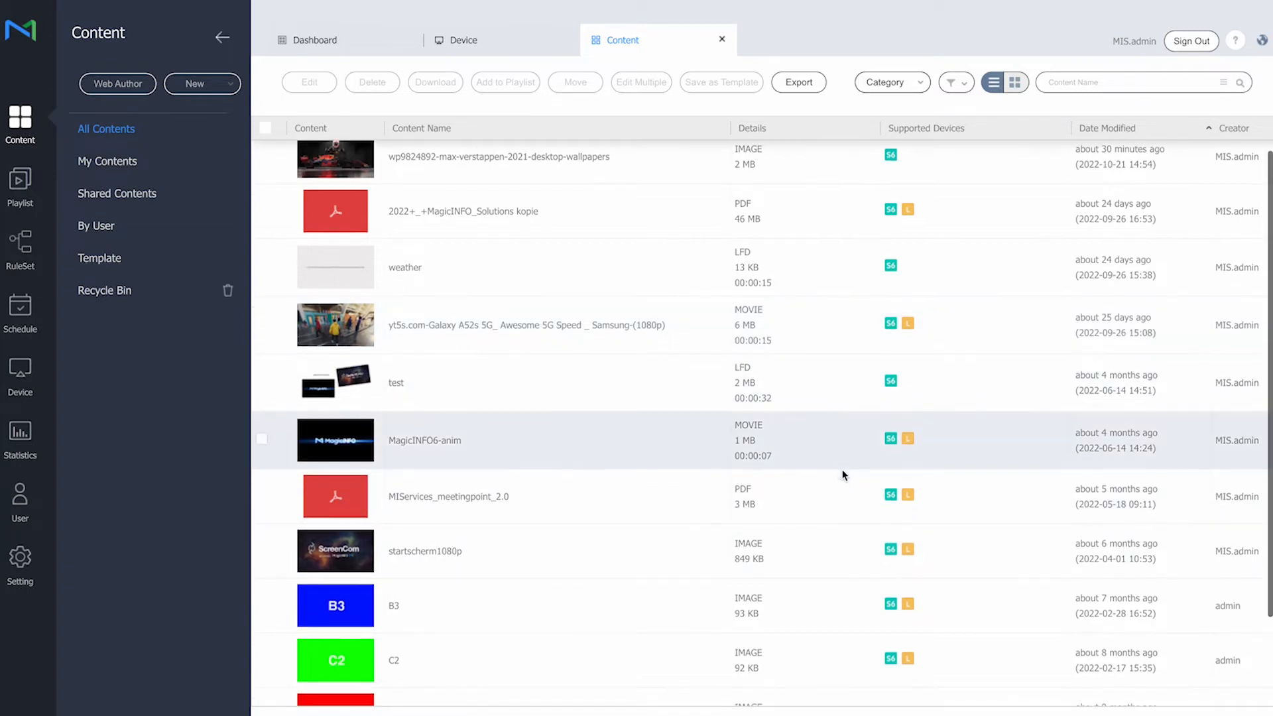
pyautogui.scroll(-3)
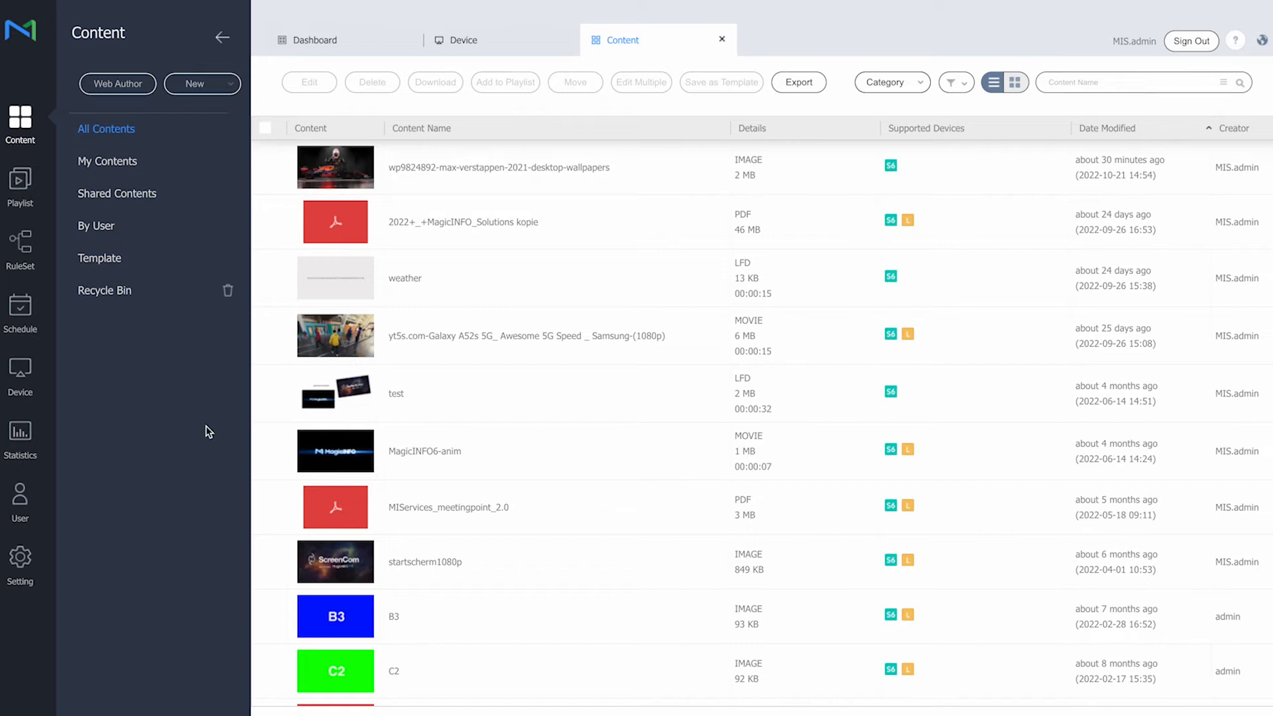
pyautogui.moveTo(203, 322)
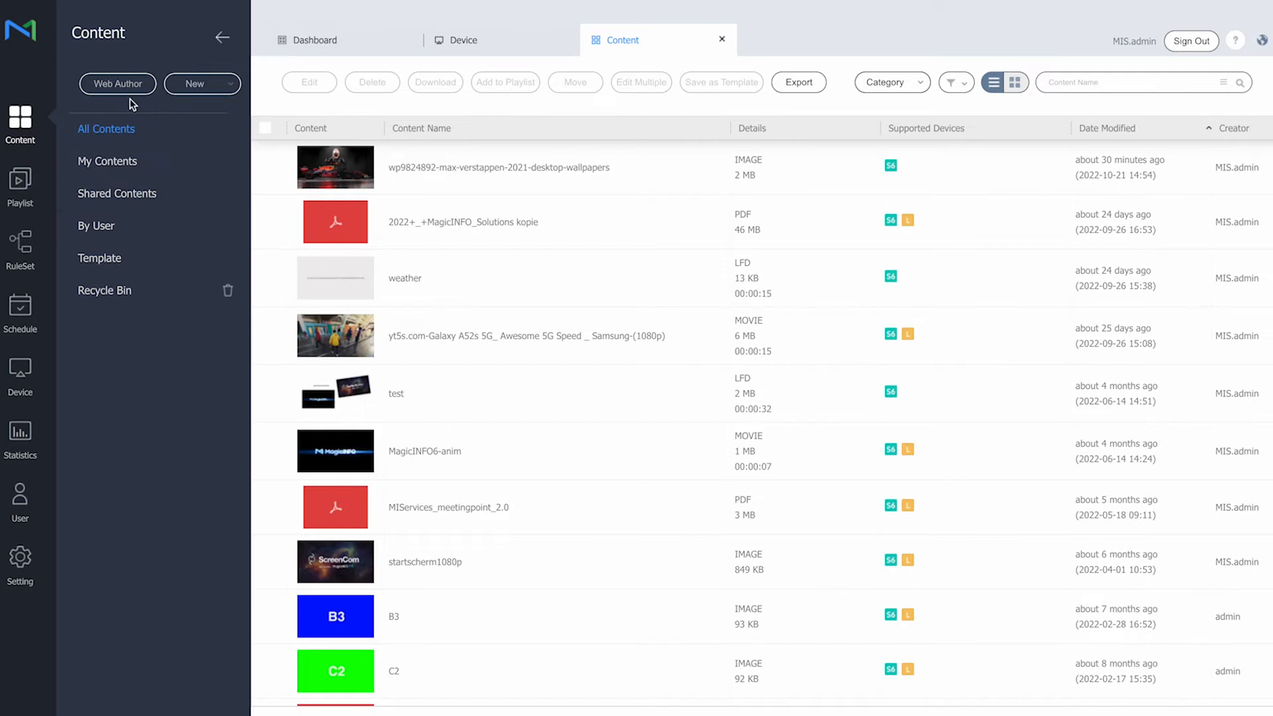
# Create a blank 16:9 LFD signage file for I, S7 and S6 devices in Web Author
pyautogui.click(193, 83)
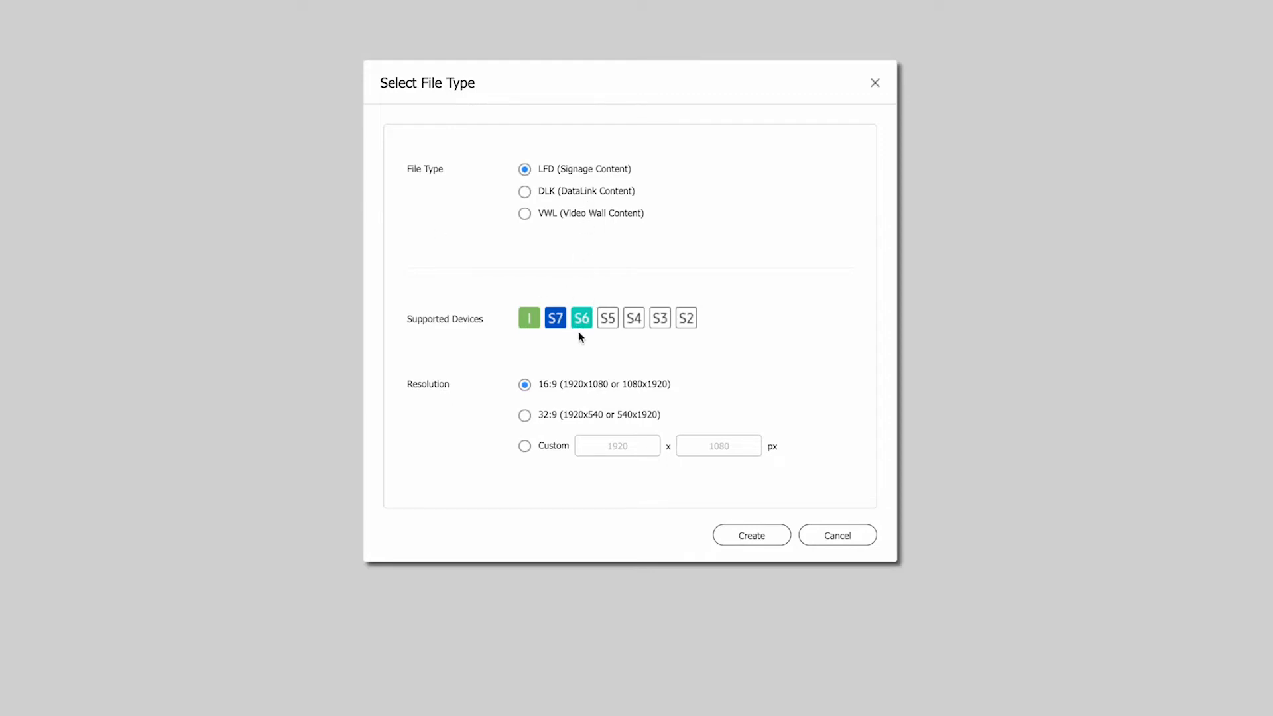
pyautogui.moveTo(511, 332)
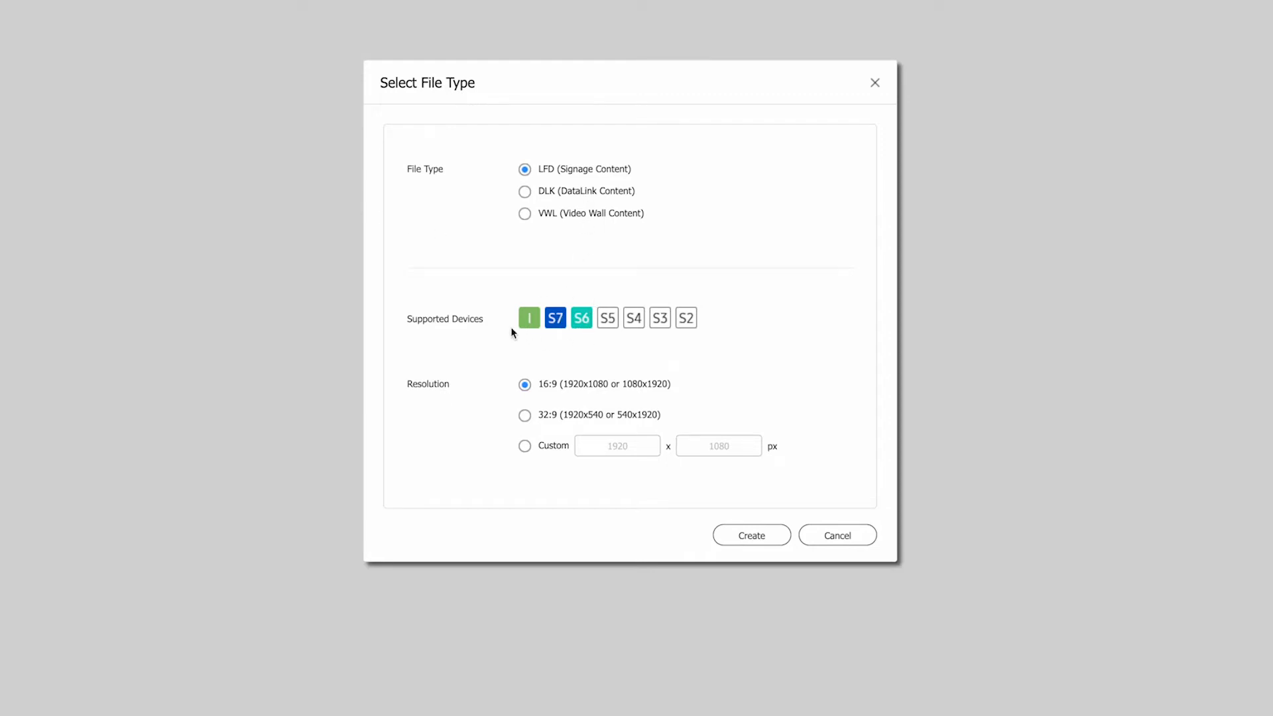
pyautogui.moveTo(713, 343)
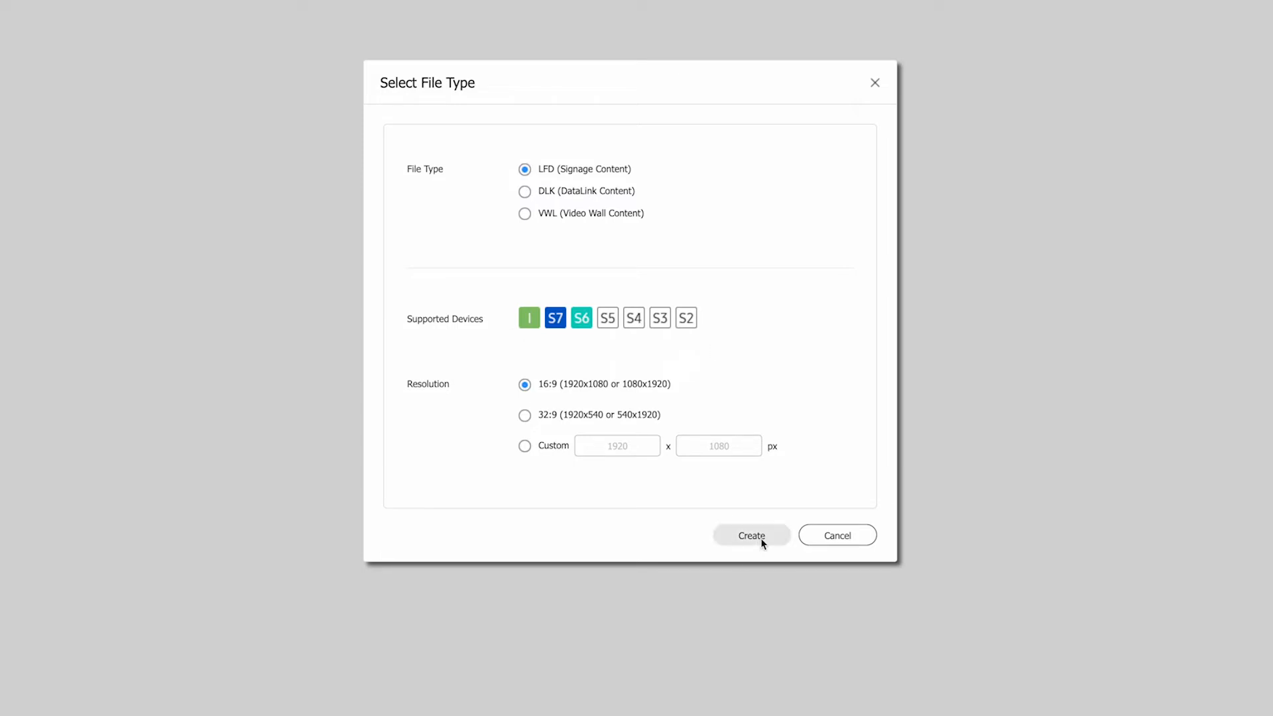
pyautogui.click(750, 535)
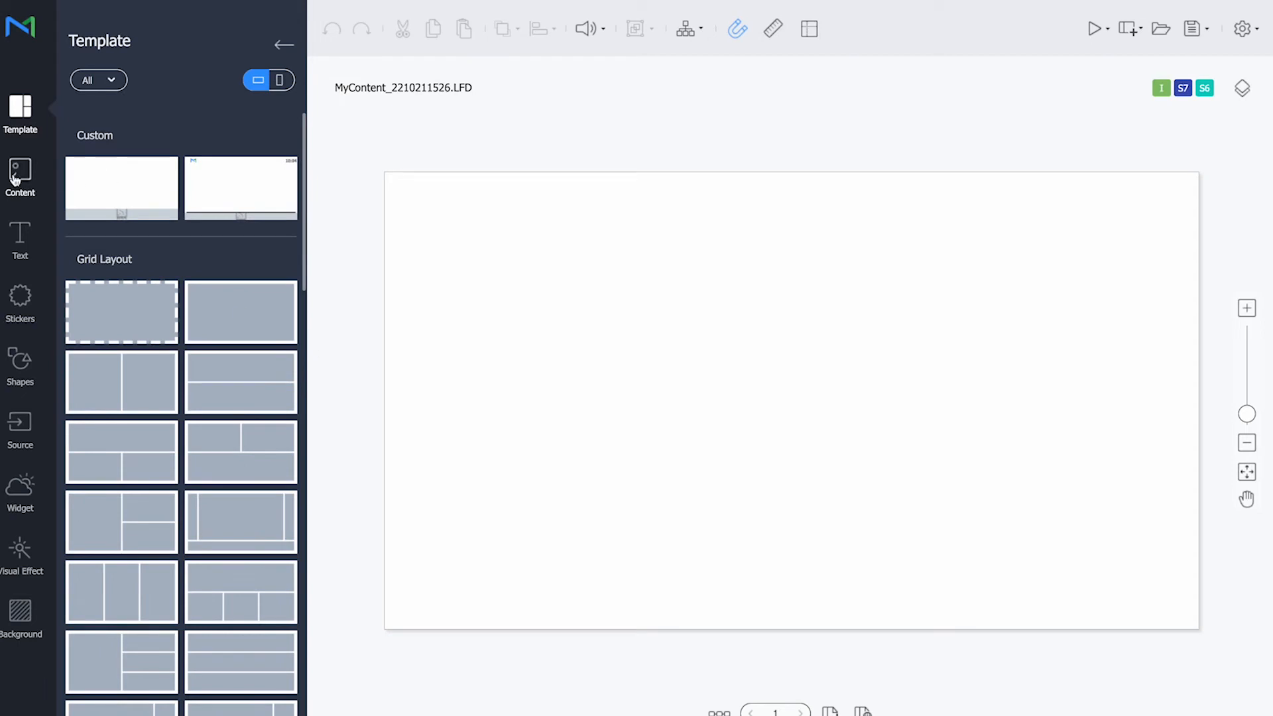
# Add the B2 image and shrink it to 757×425 in the canvas's top-left corner
pyautogui.click(20, 177)
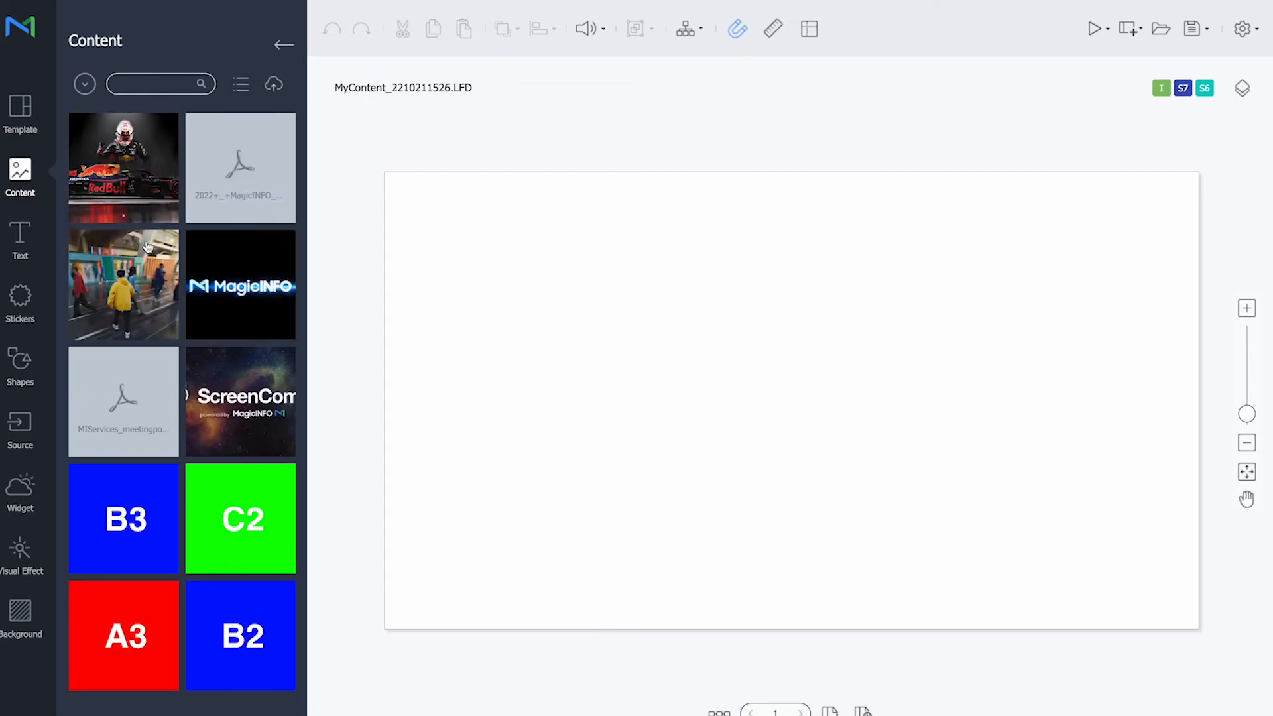
pyautogui.moveTo(240, 635)
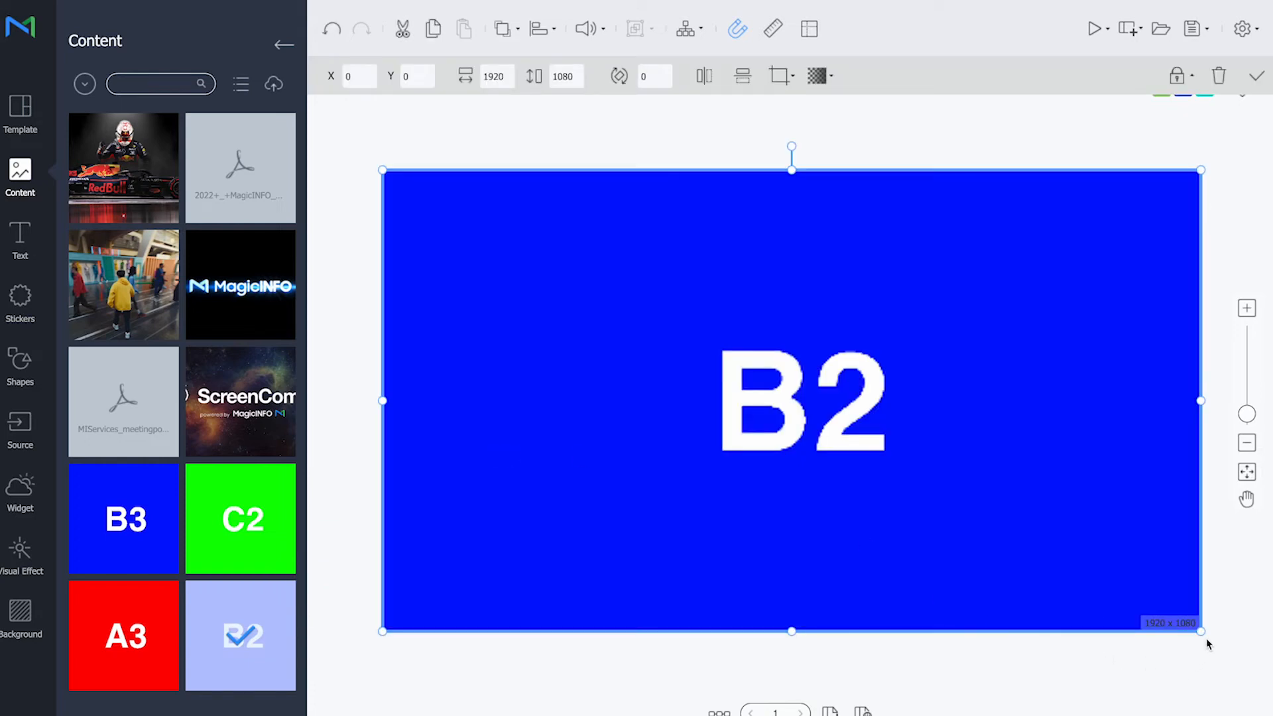
pyautogui.moveTo(1200, 632); pyautogui.dragTo(706, 354)
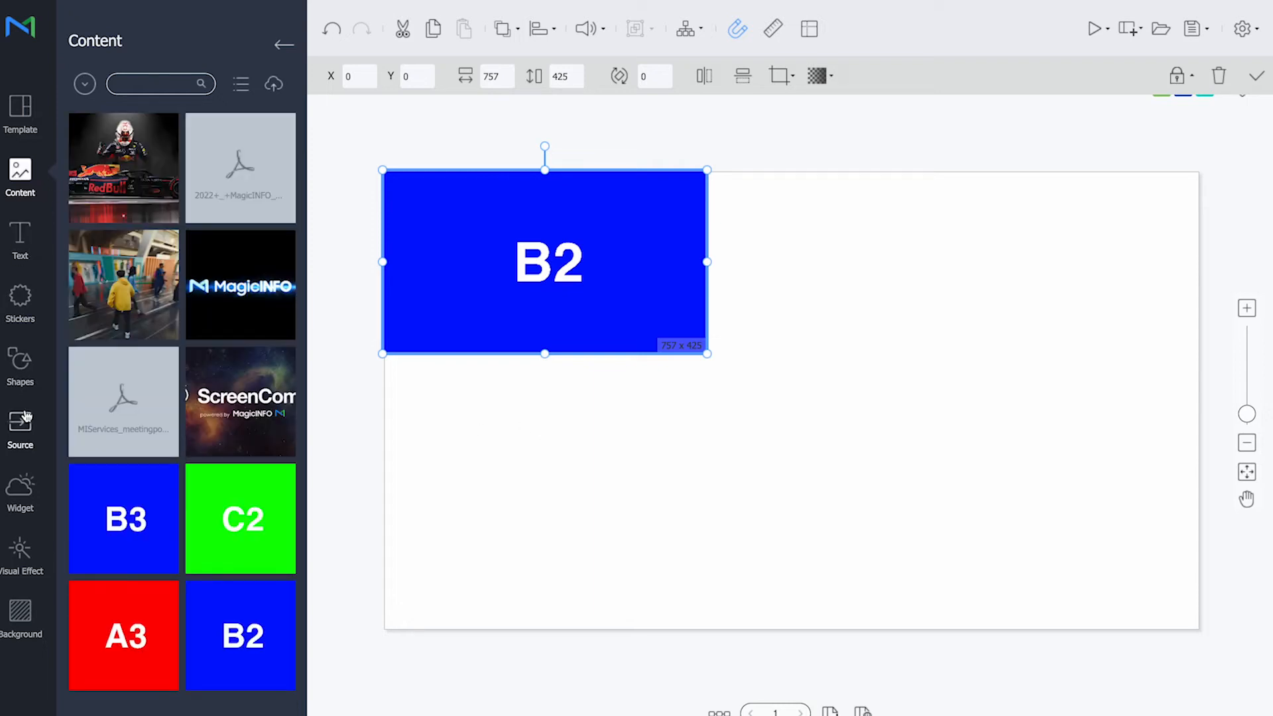
pyautogui.click(19, 427)
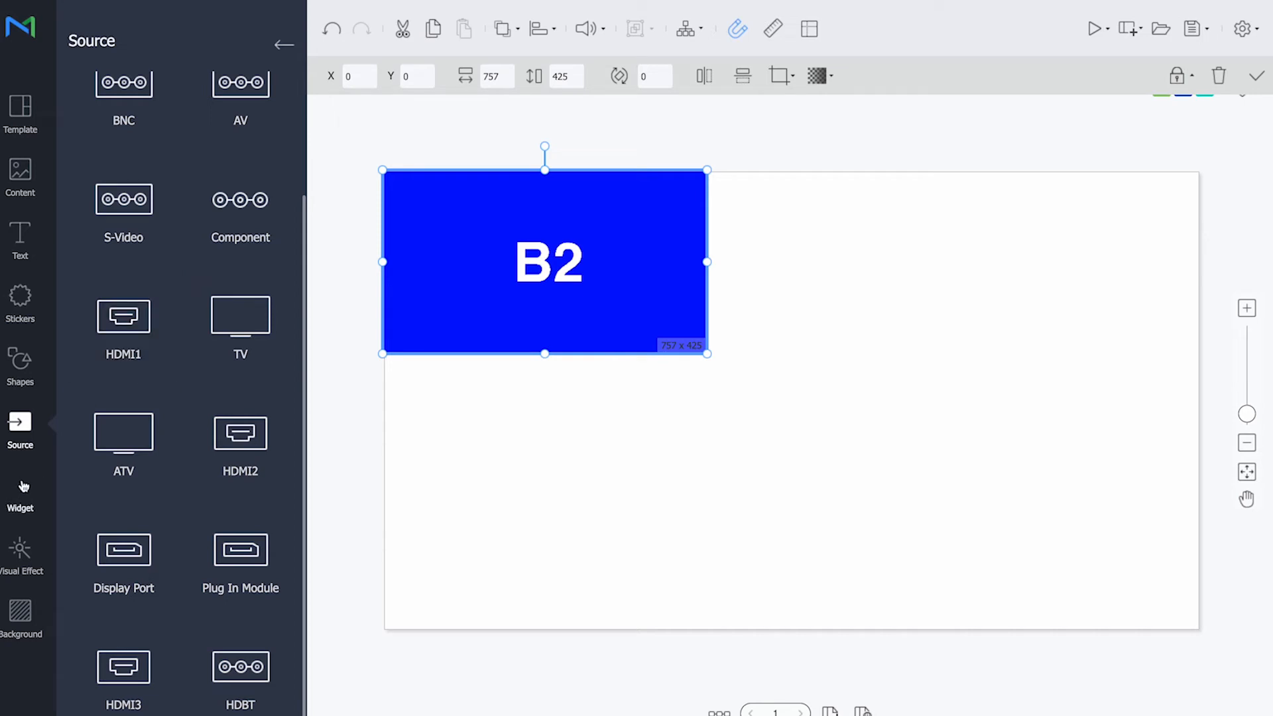
pyautogui.moveTo(20, 491)
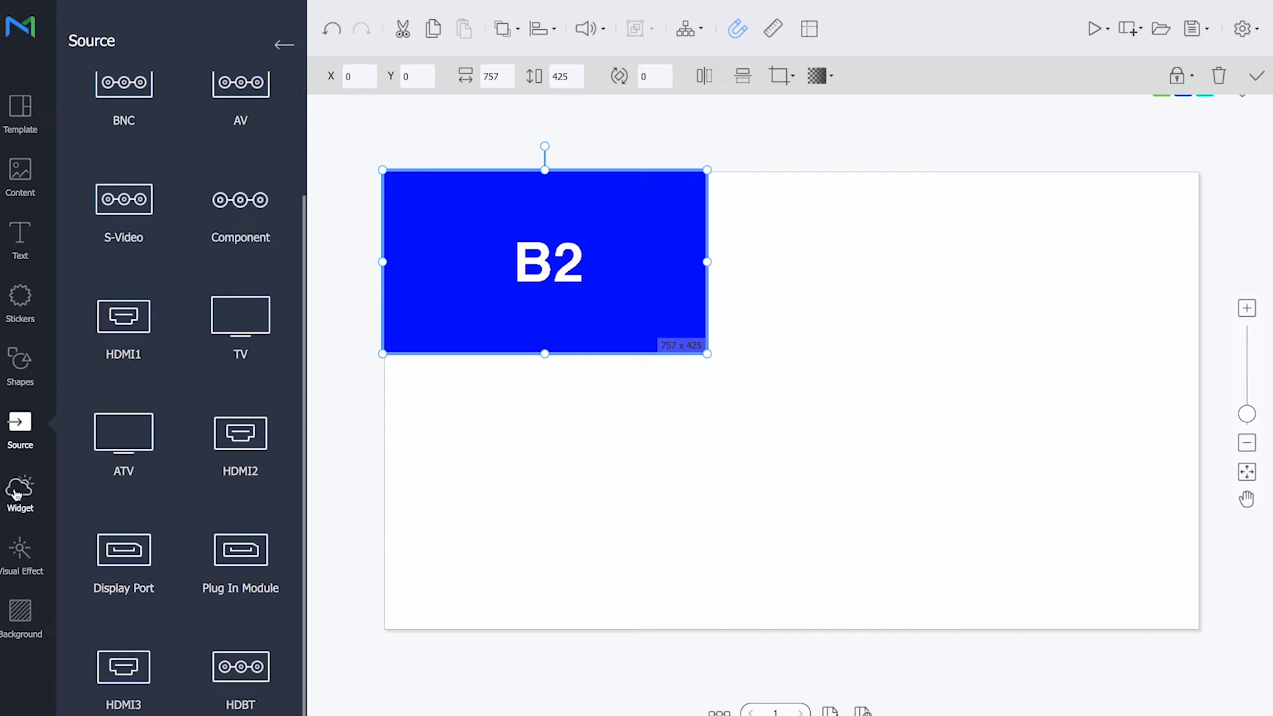
# Browse the widget and background options, cancelling Chrome's leave-site prompt
pyautogui.click(19, 493)
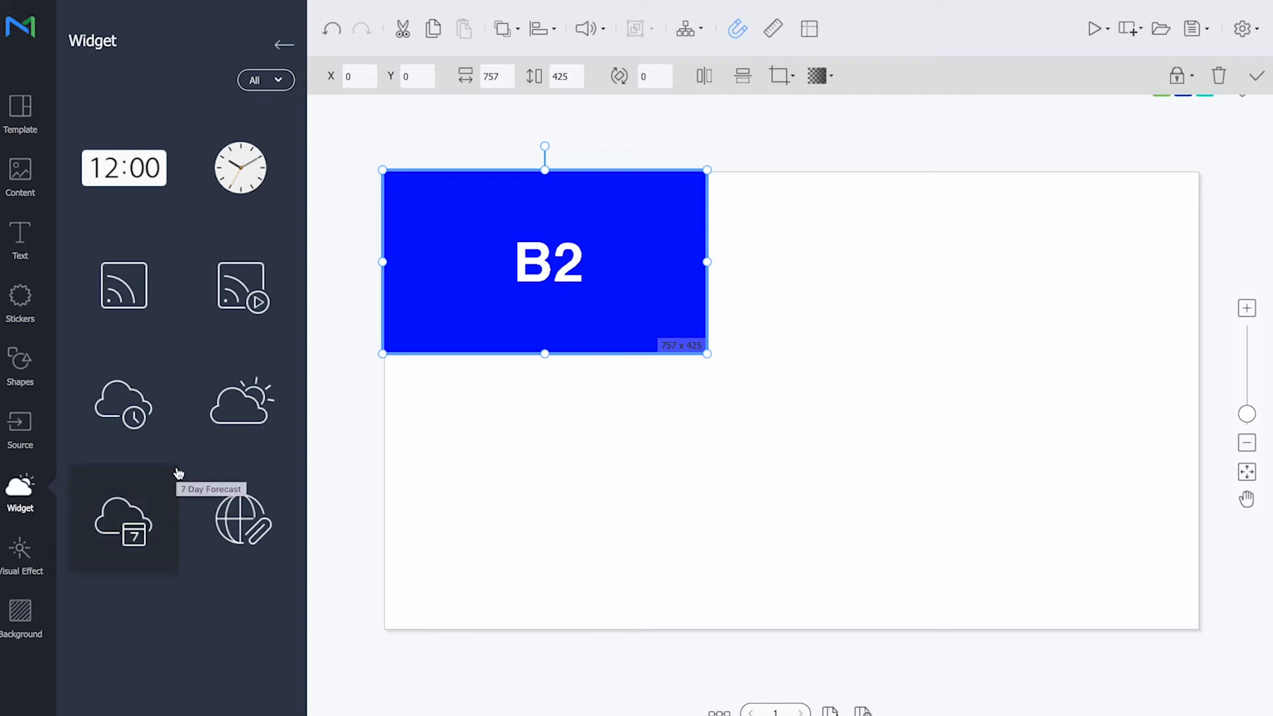
pyautogui.moveTo(201, 589)
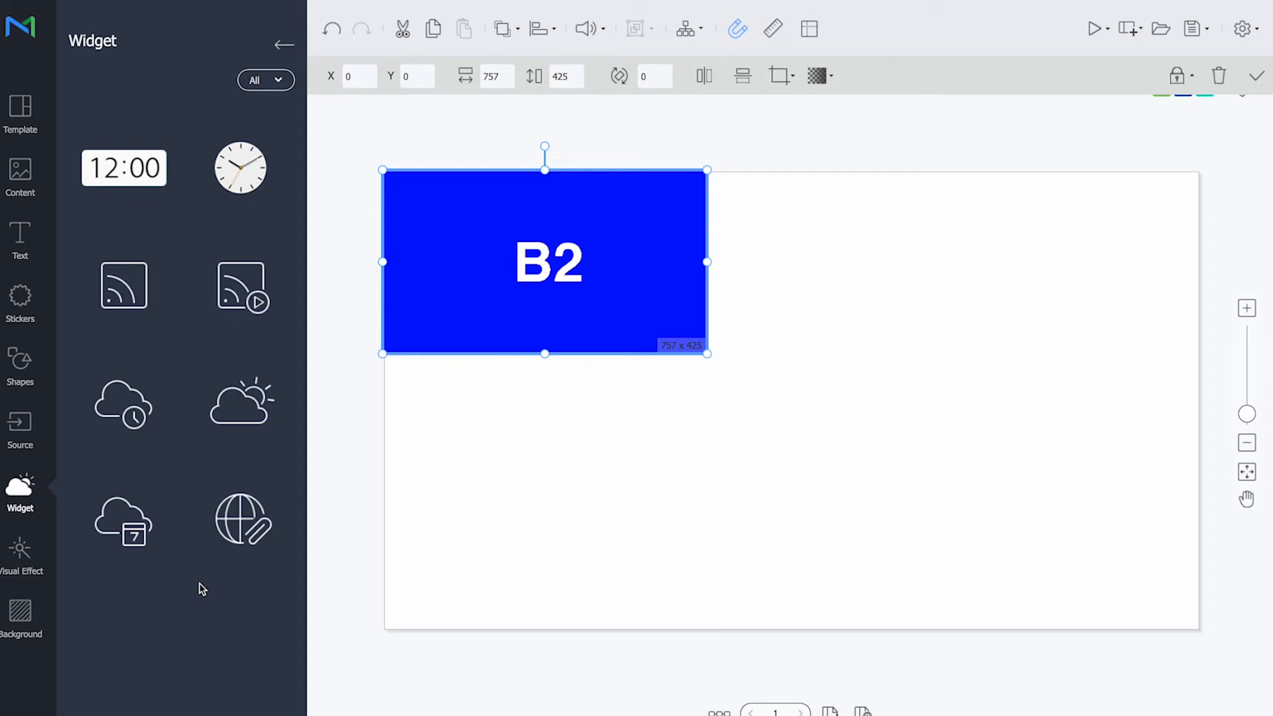
pyautogui.moveTo(21, 617)
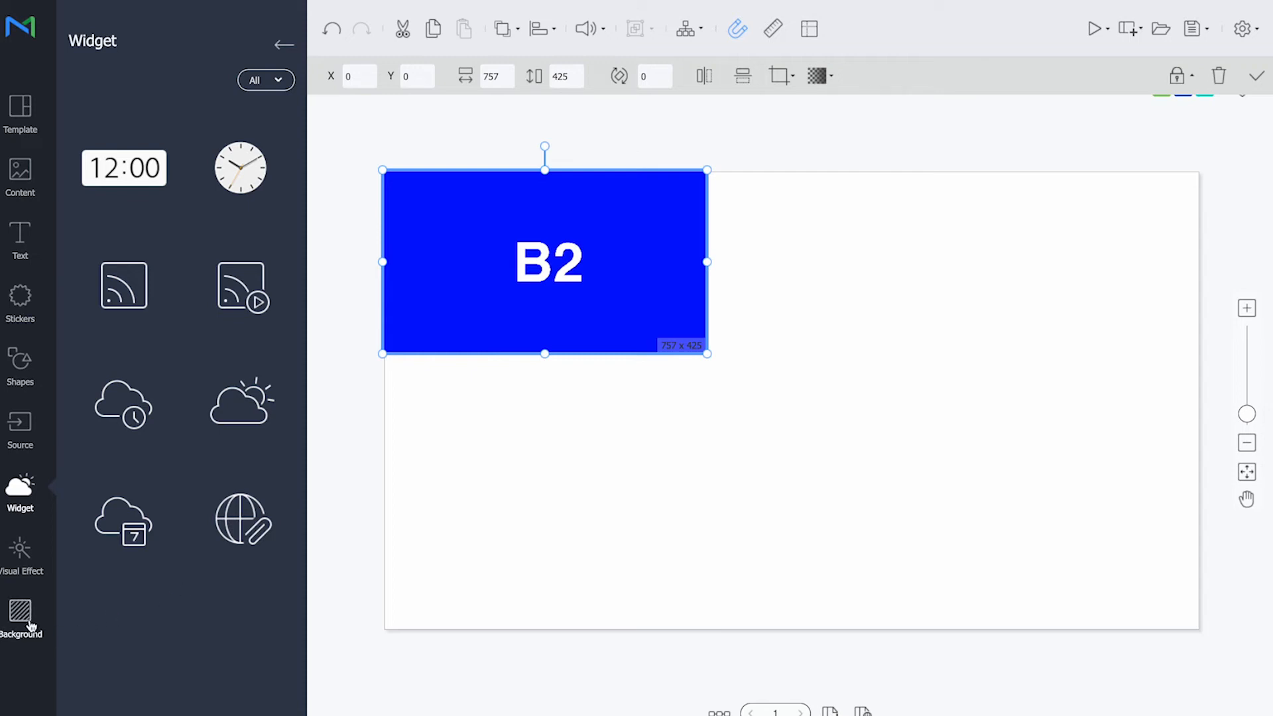
pyautogui.click(20, 613)
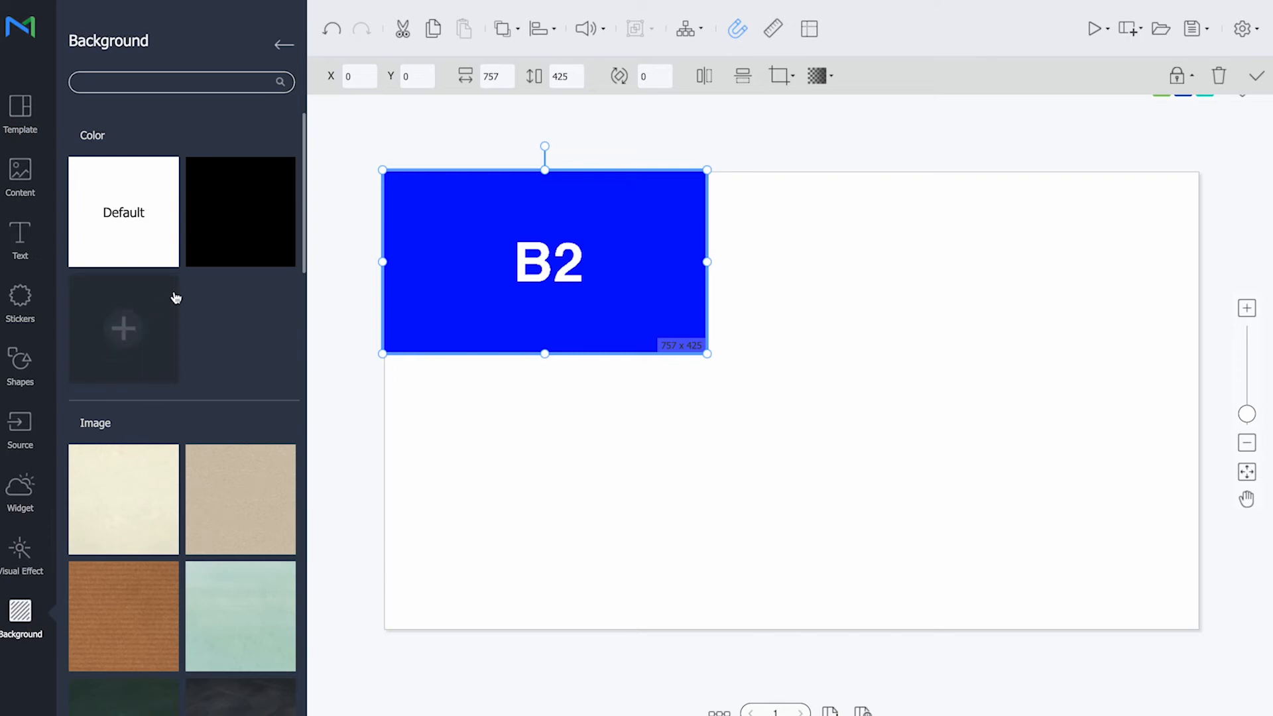
pyautogui.moveTo(469, 175)
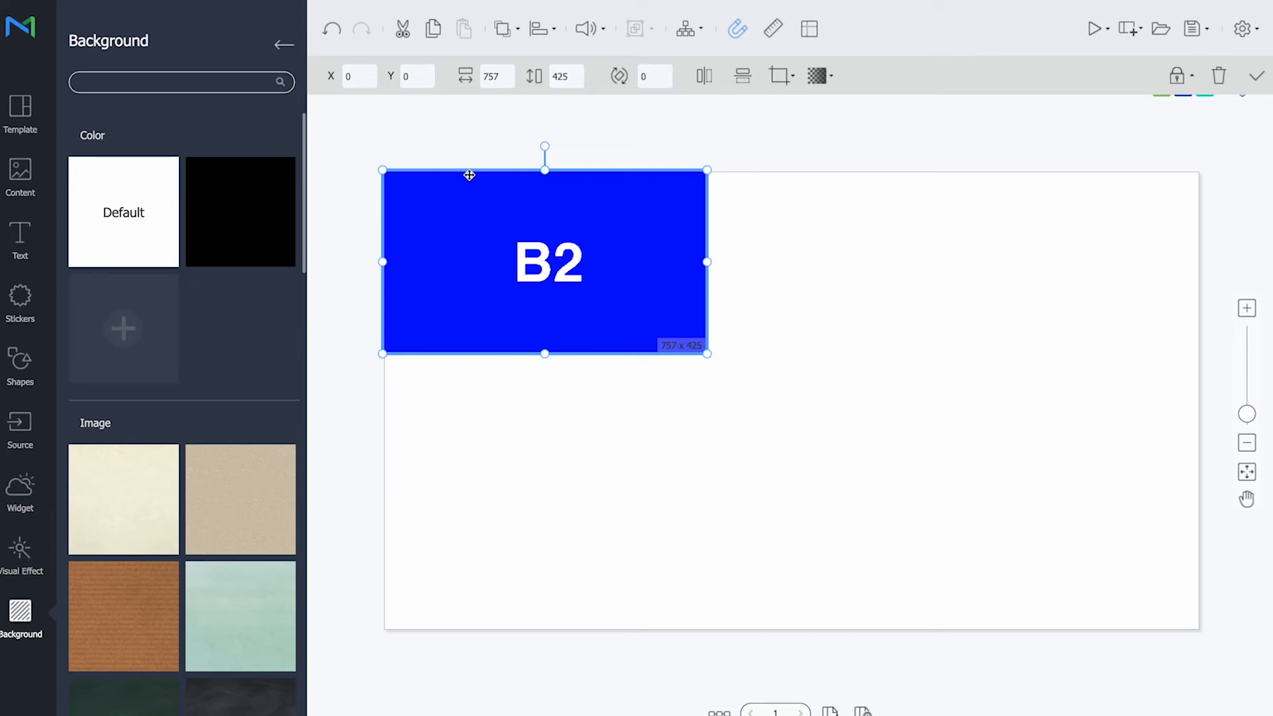
pyautogui.moveTo(362, 149)
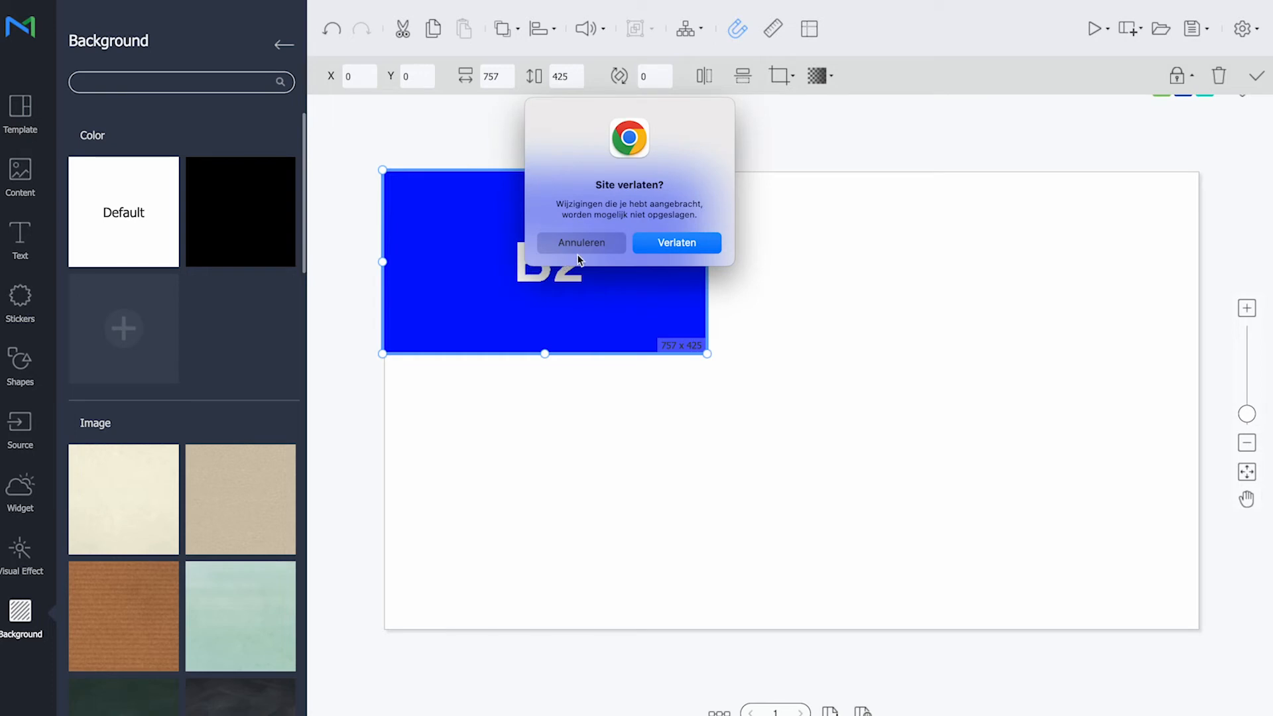
pyautogui.moveTo(583, 242)
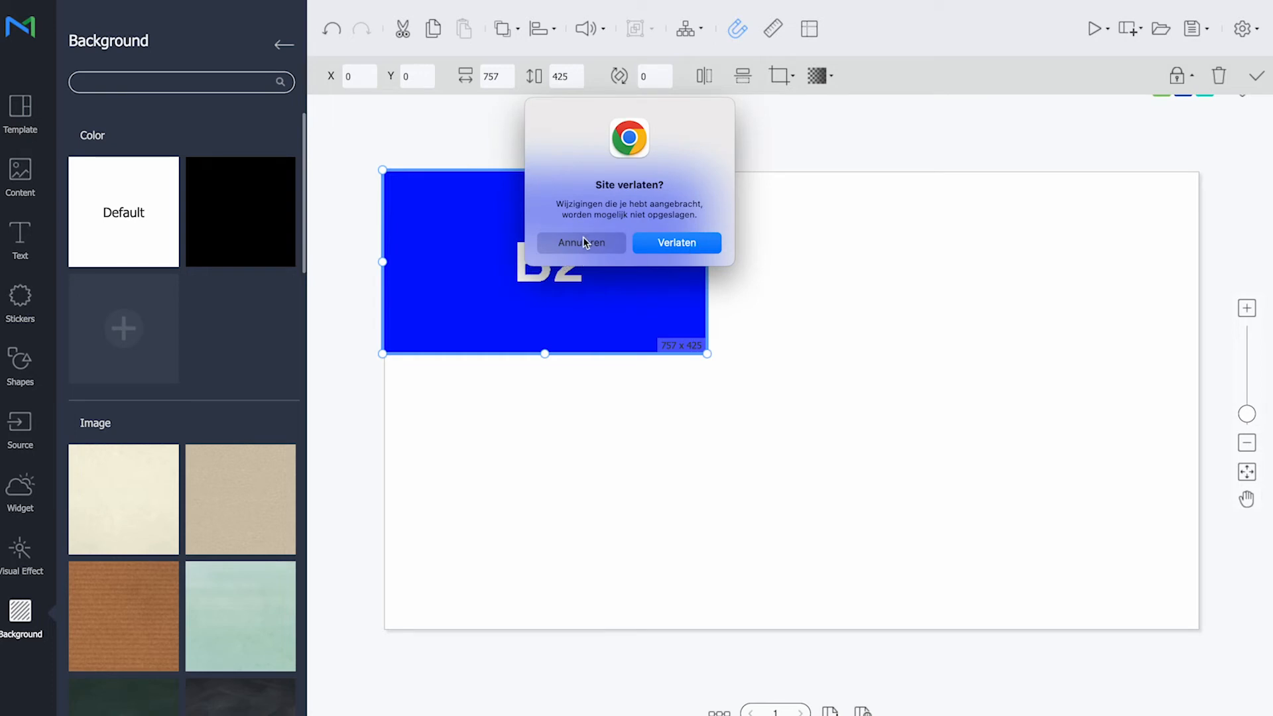
pyautogui.click(579, 242)
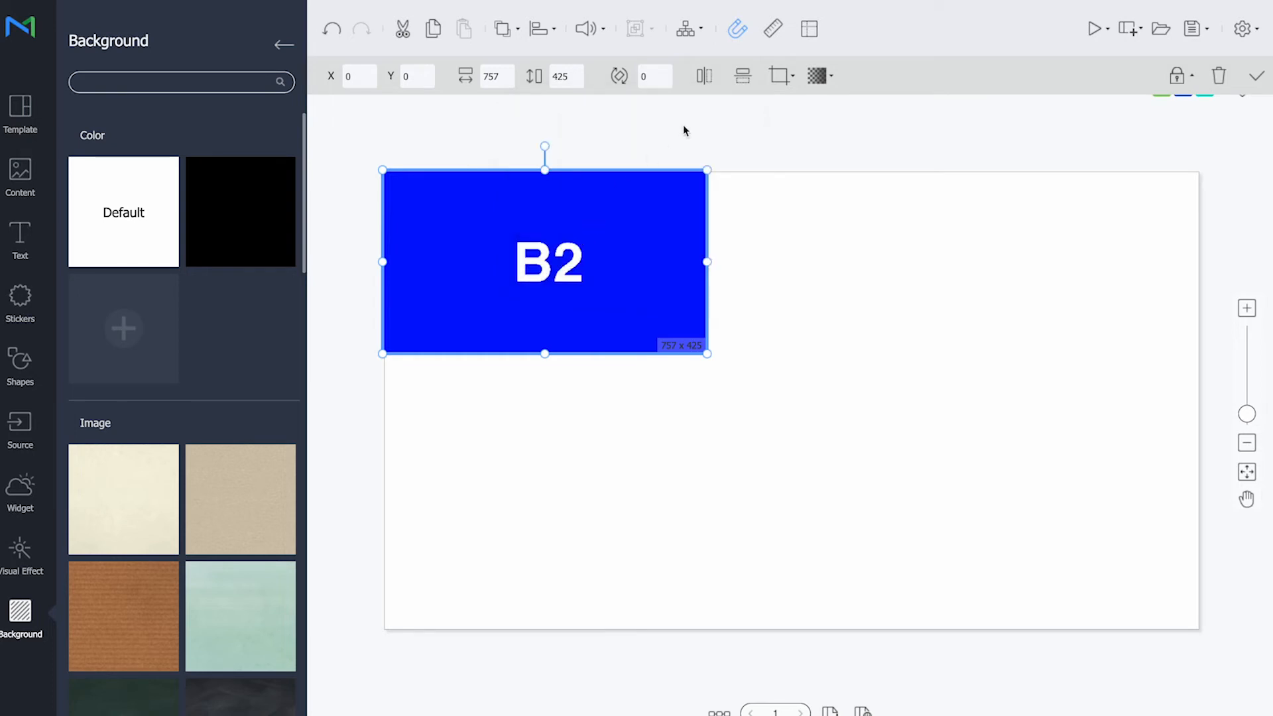
# Deselect the B2 image and return to the All Contents library
pyautogui.click(689, 29)
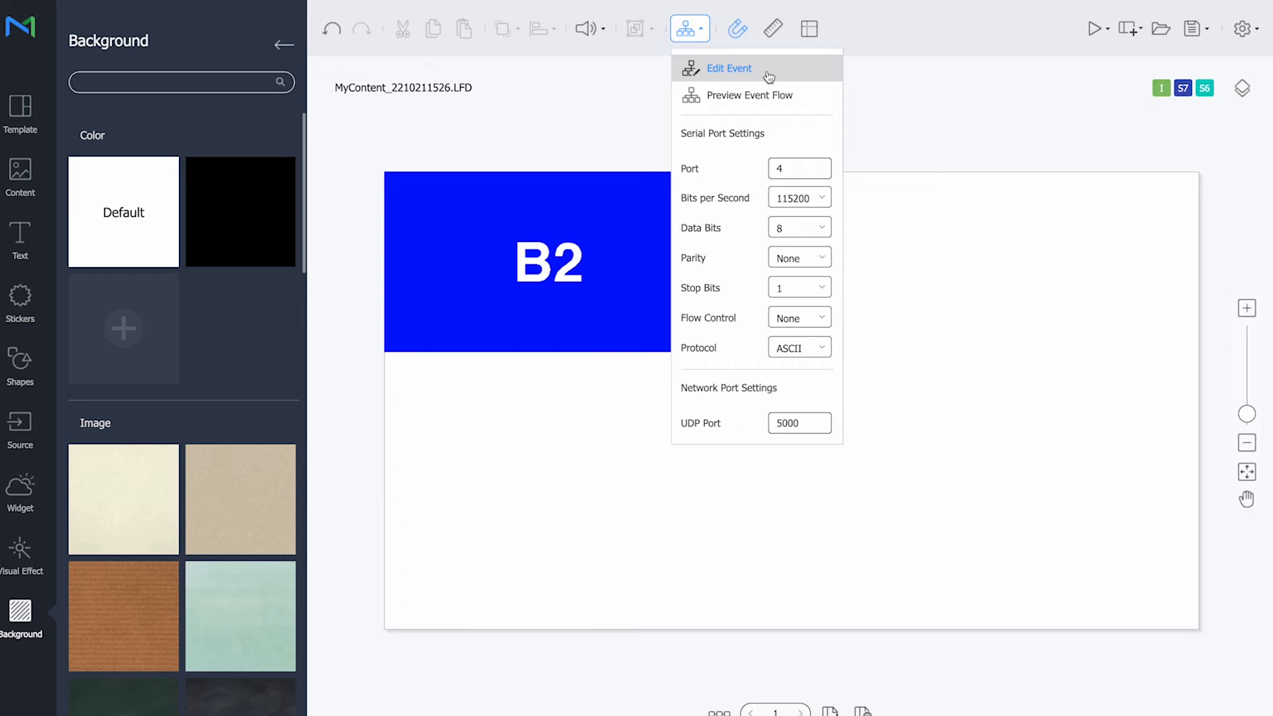
pyautogui.click(728, 69)
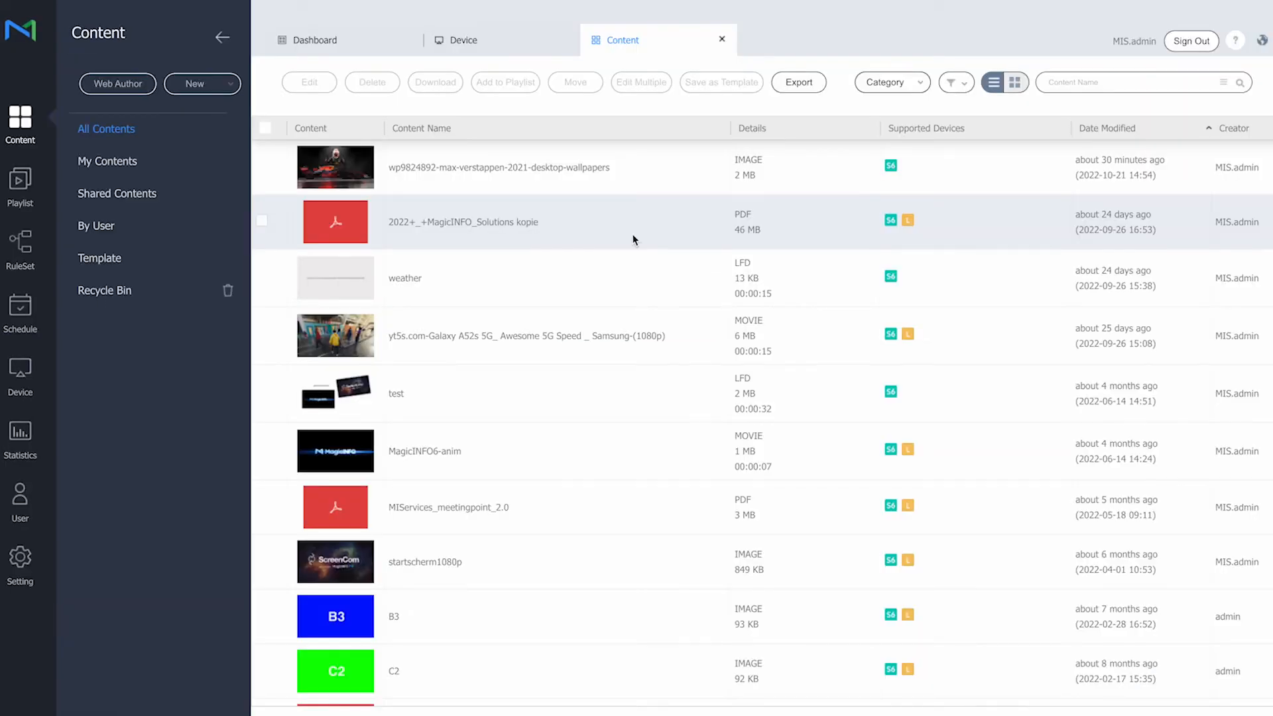
# Create a new empty general playlist for S6 and Lite devices
pyautogui.click(19, 185)
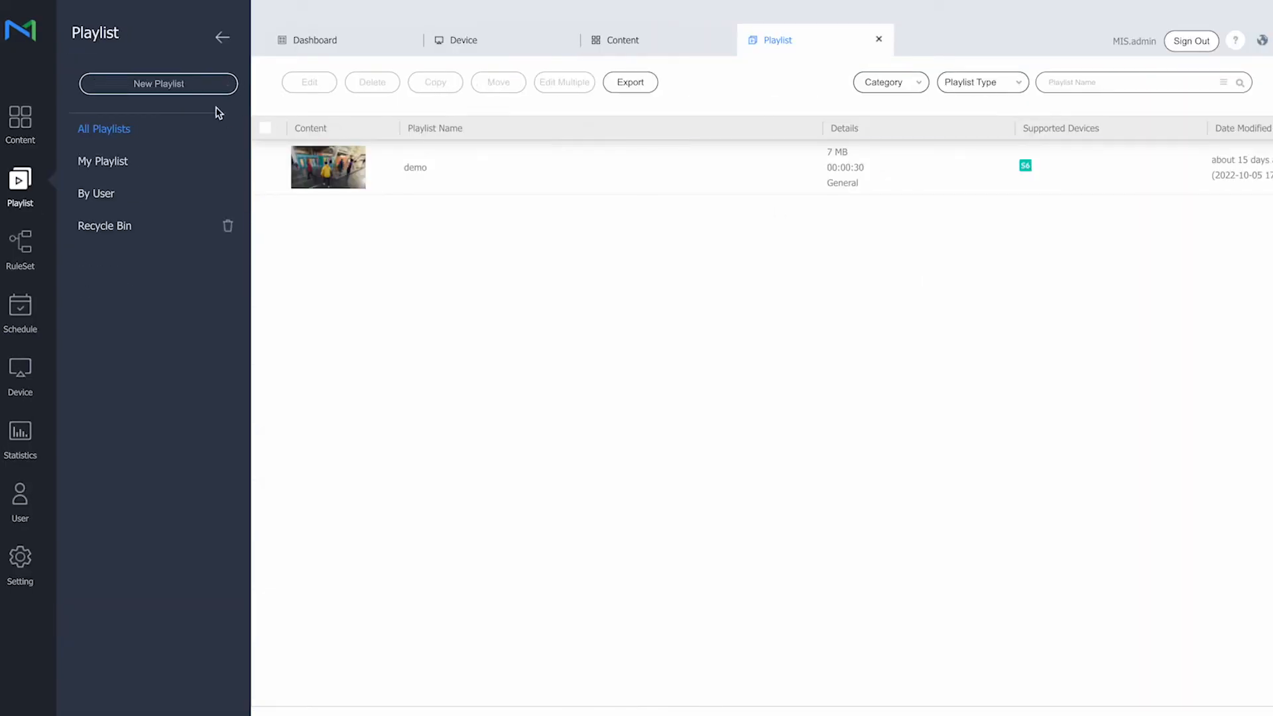
pyautogui.click(158, 83)
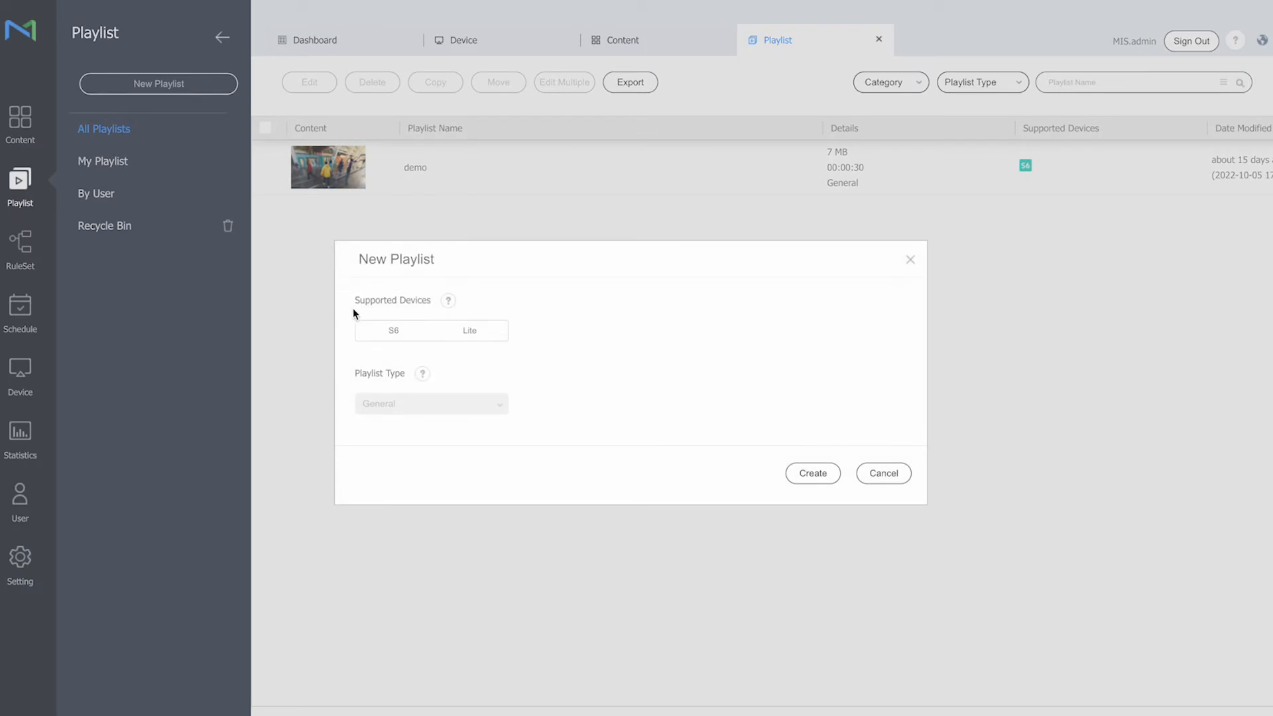
pyautogui.moveTo(496, 350)
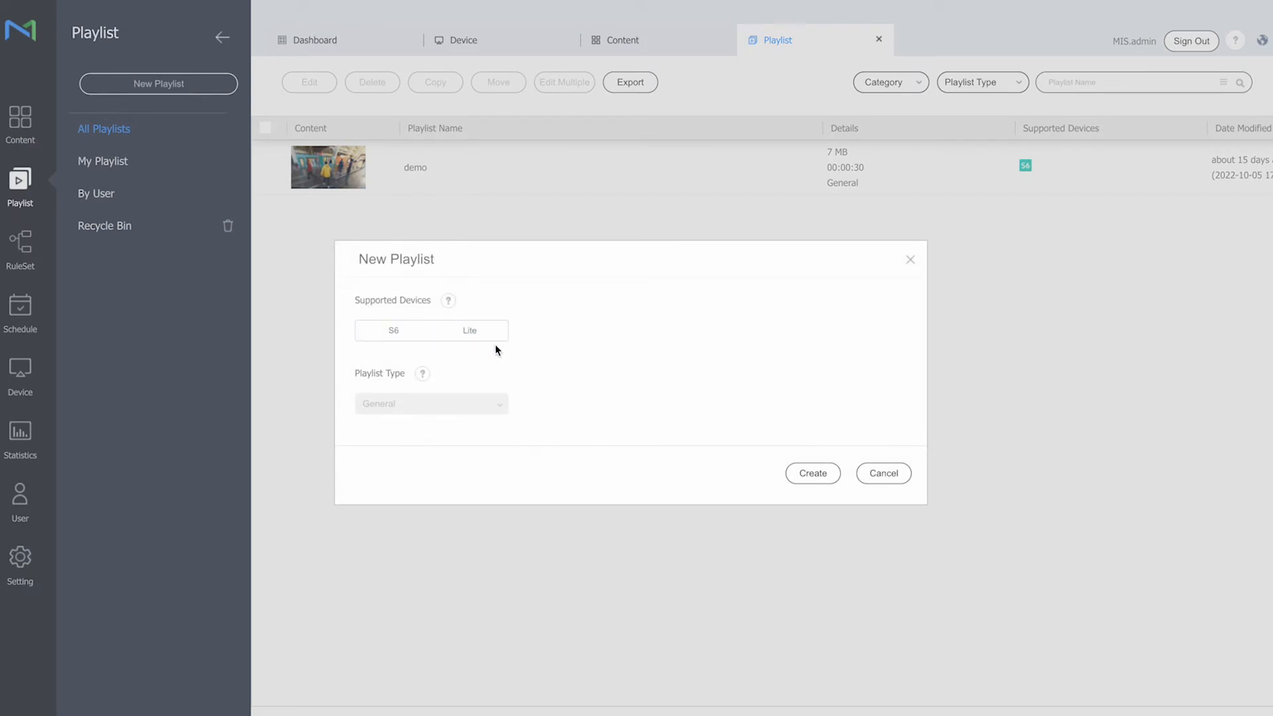
pyautogui.click(393, 330)
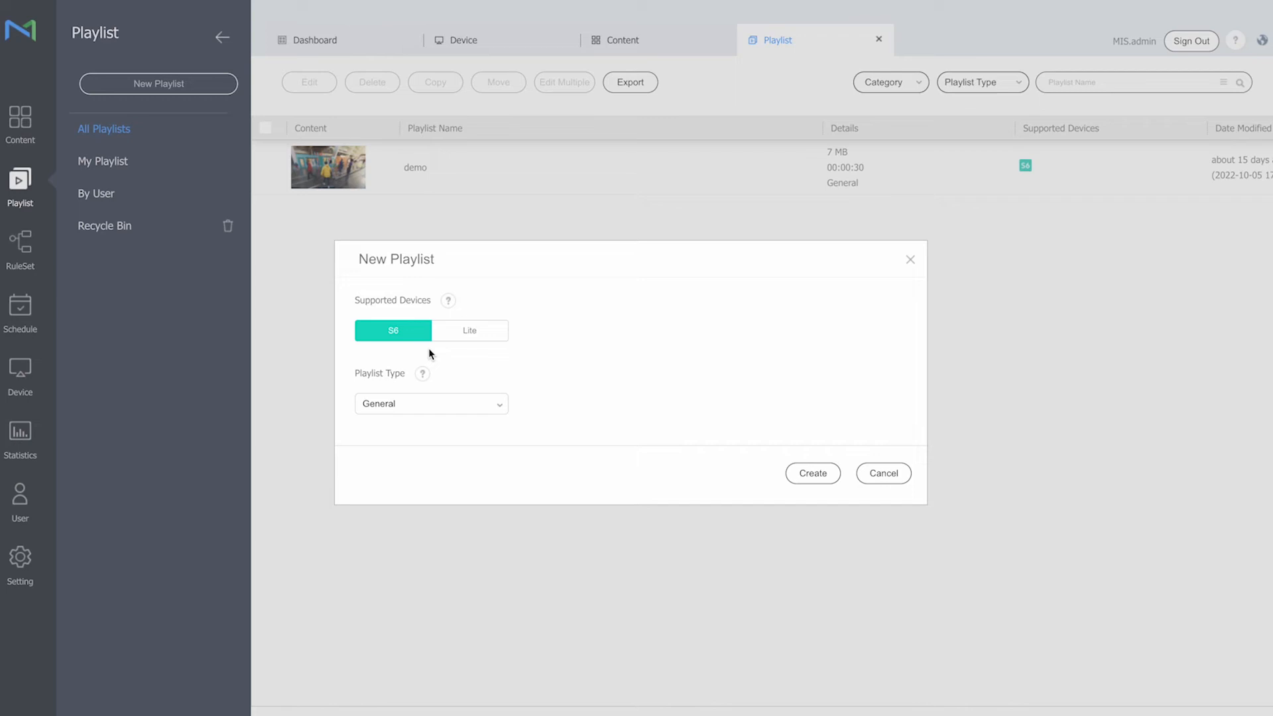
pyautogui.moveTo(470, 330)
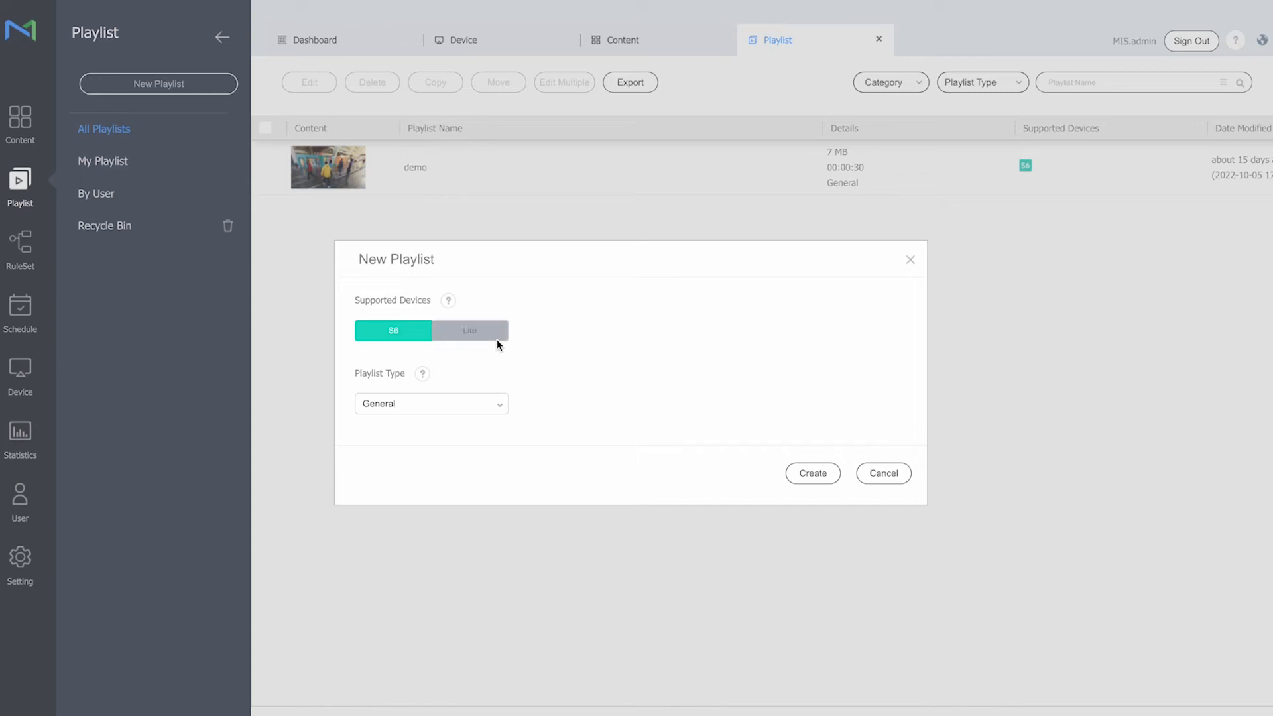
pyautogui.click(470, 330)
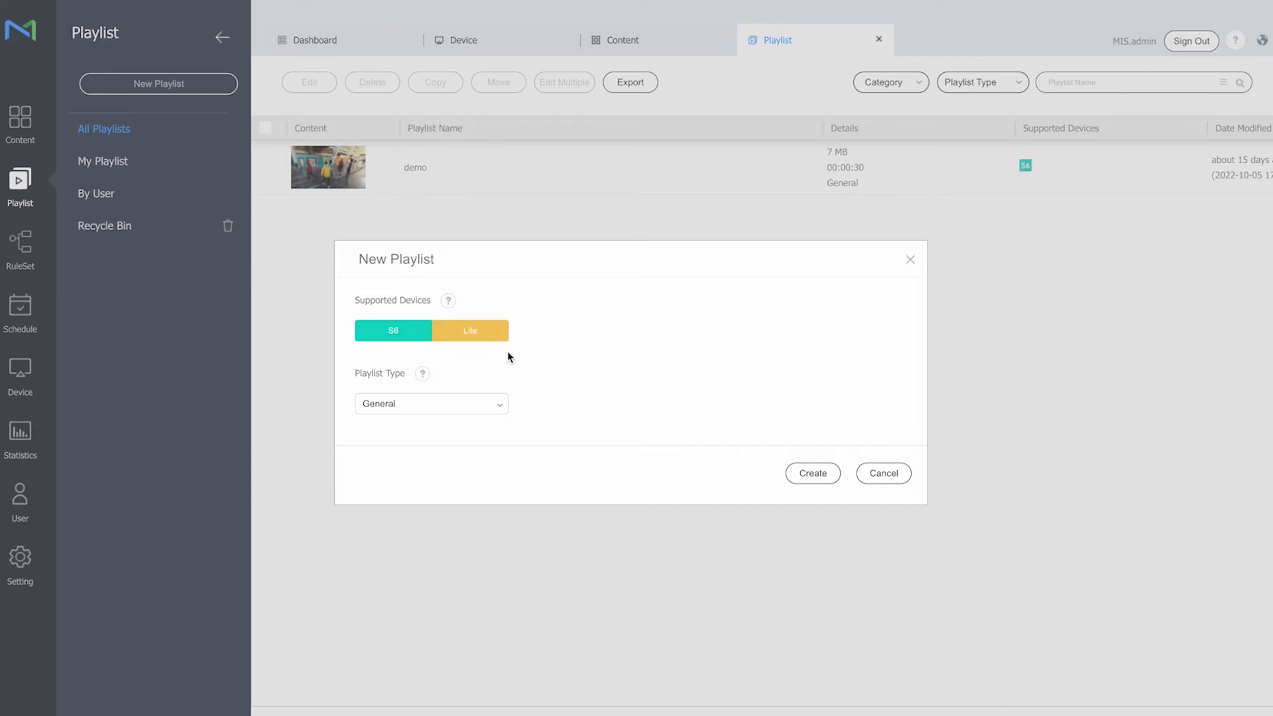
pyautogui.click(812, 473)
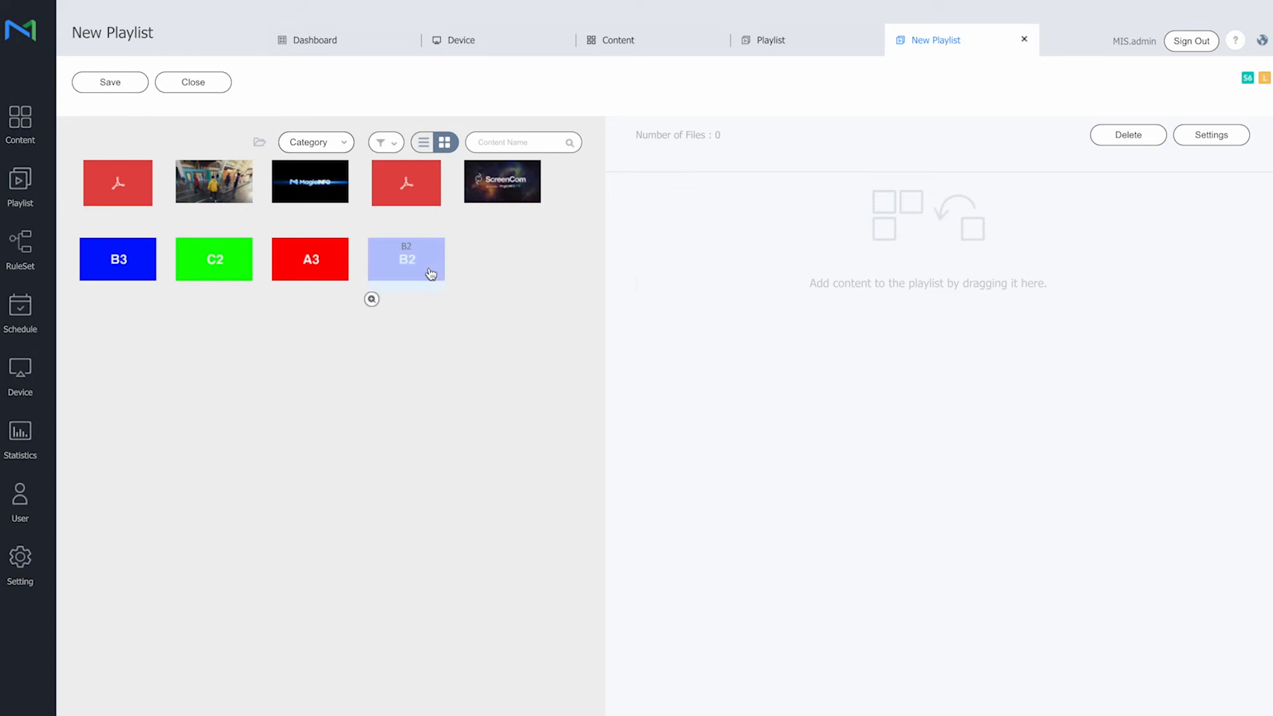
# Save the B2 playlist under the name 'Lite' in the default group
pyautogui.click(110, 82)
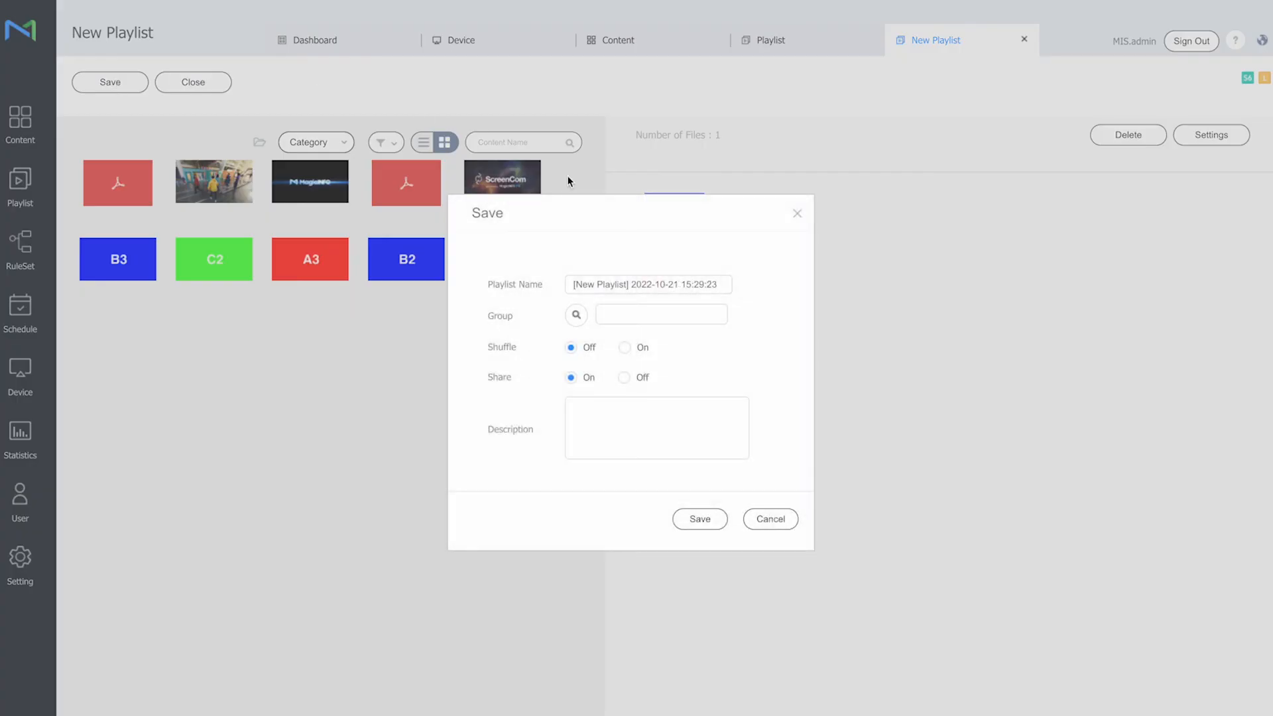
pyautogui.doubleClick(610, 284)
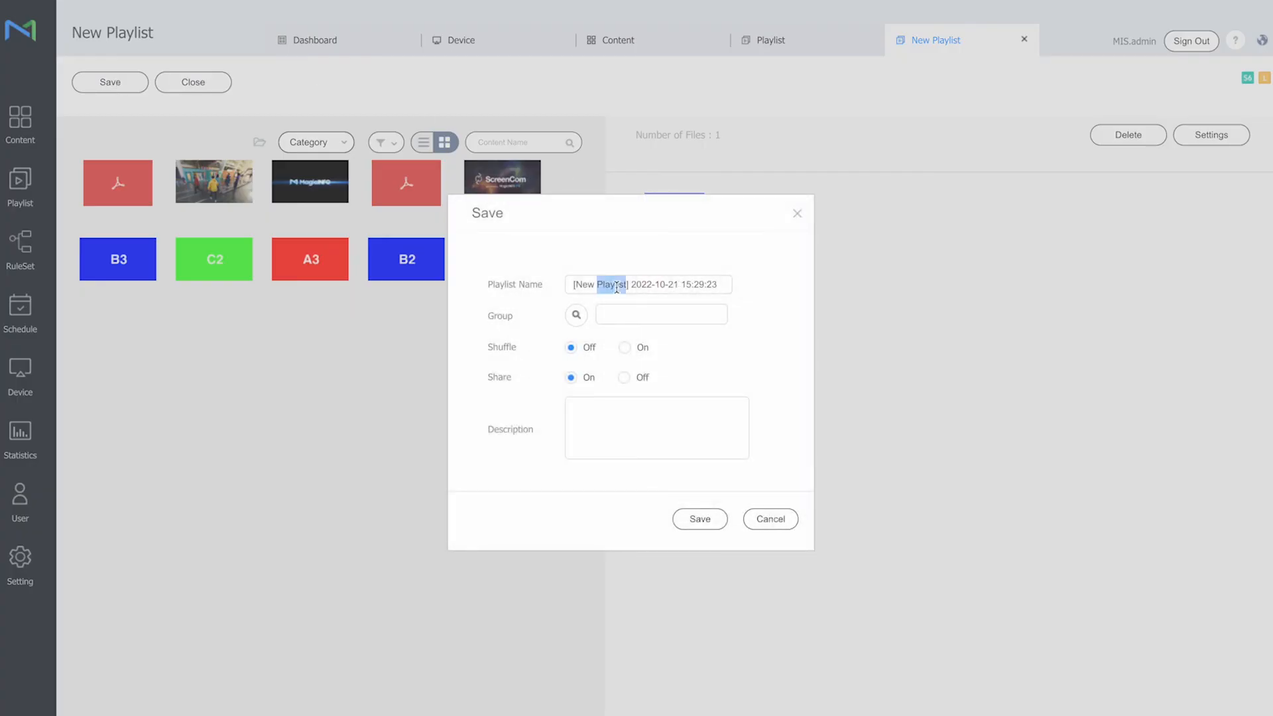
pyautogui.write('Lite')
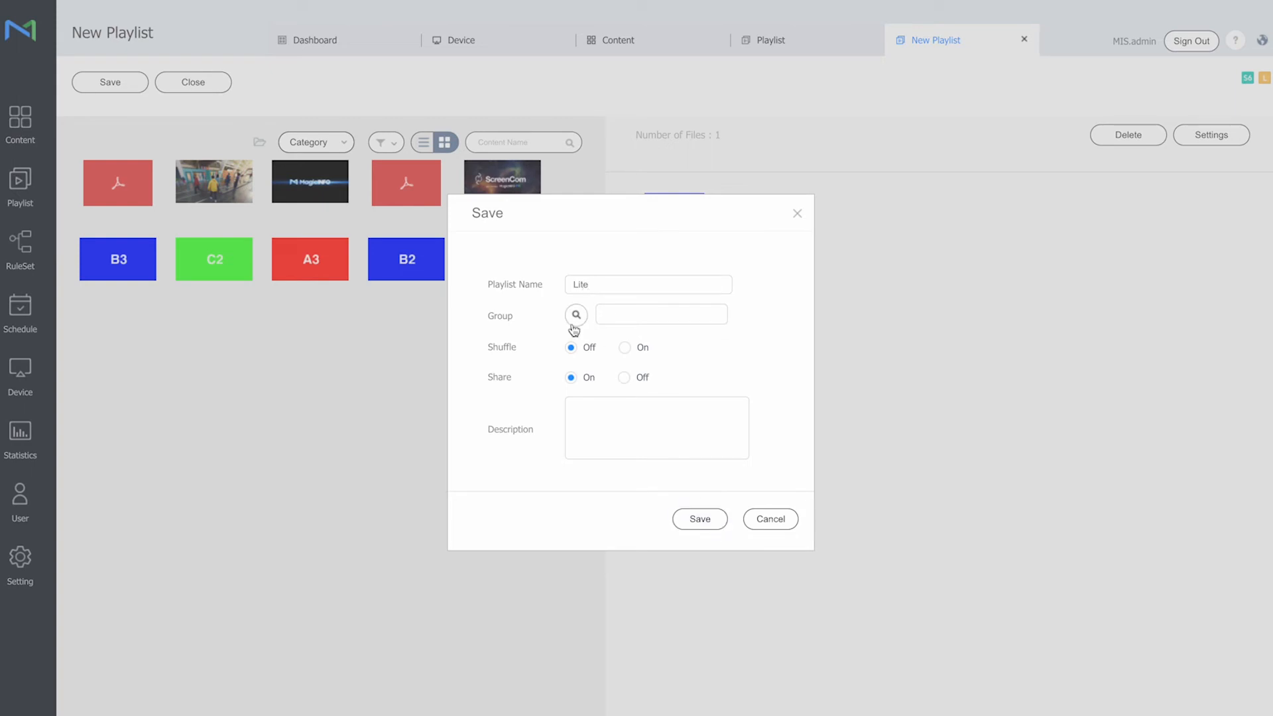
pyautogui.click(574, 315)
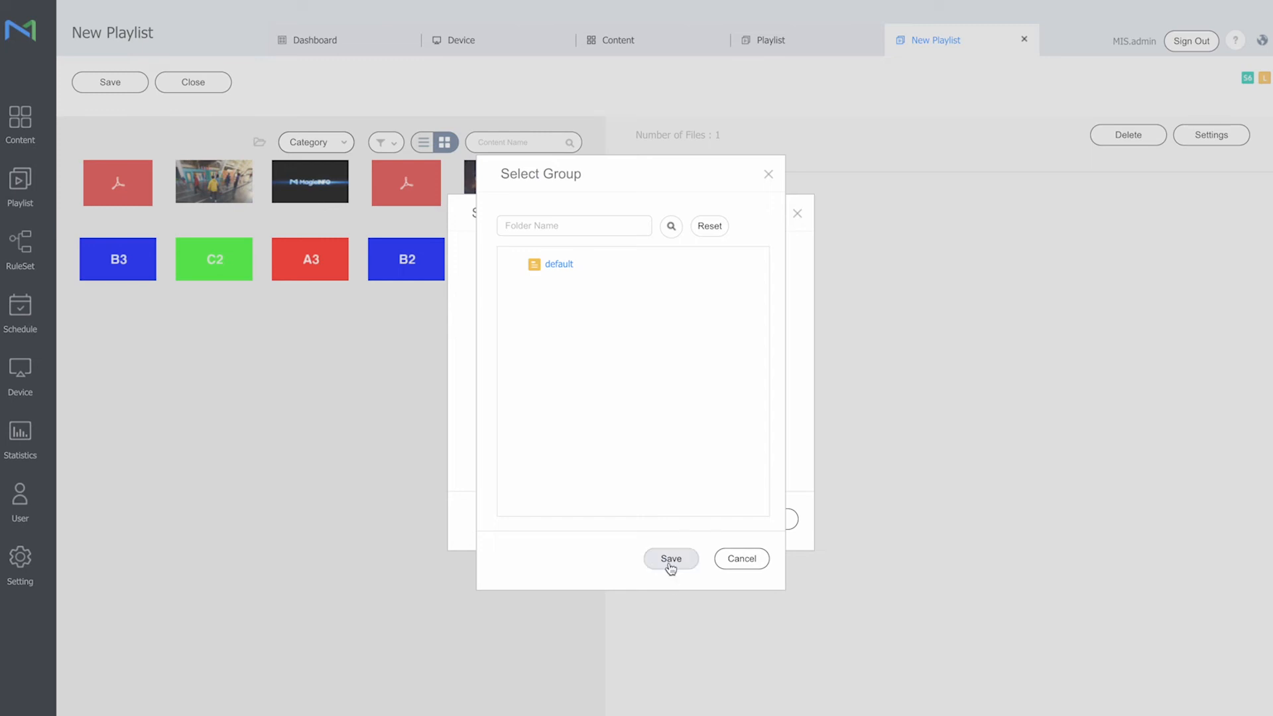
pyautogui.click(670, 558)
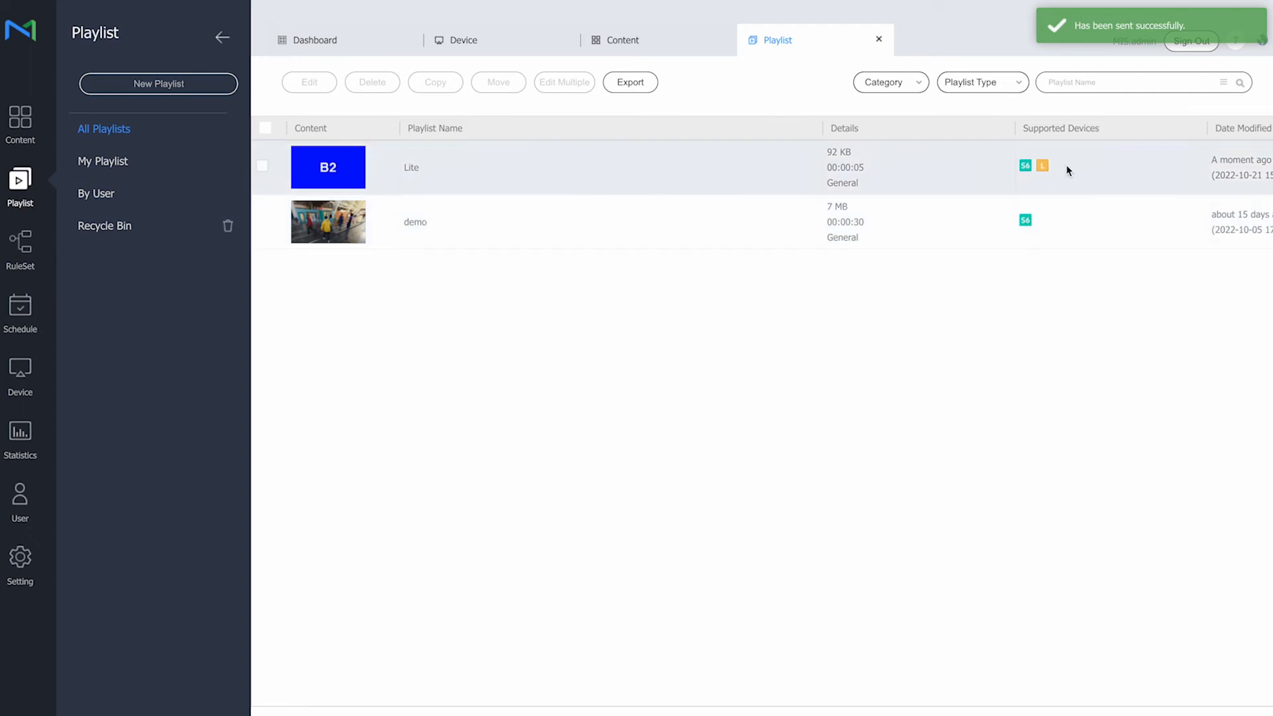
# Create a new content schedule supporting S6 and Lite devices
pyautogui.click(19, 314)
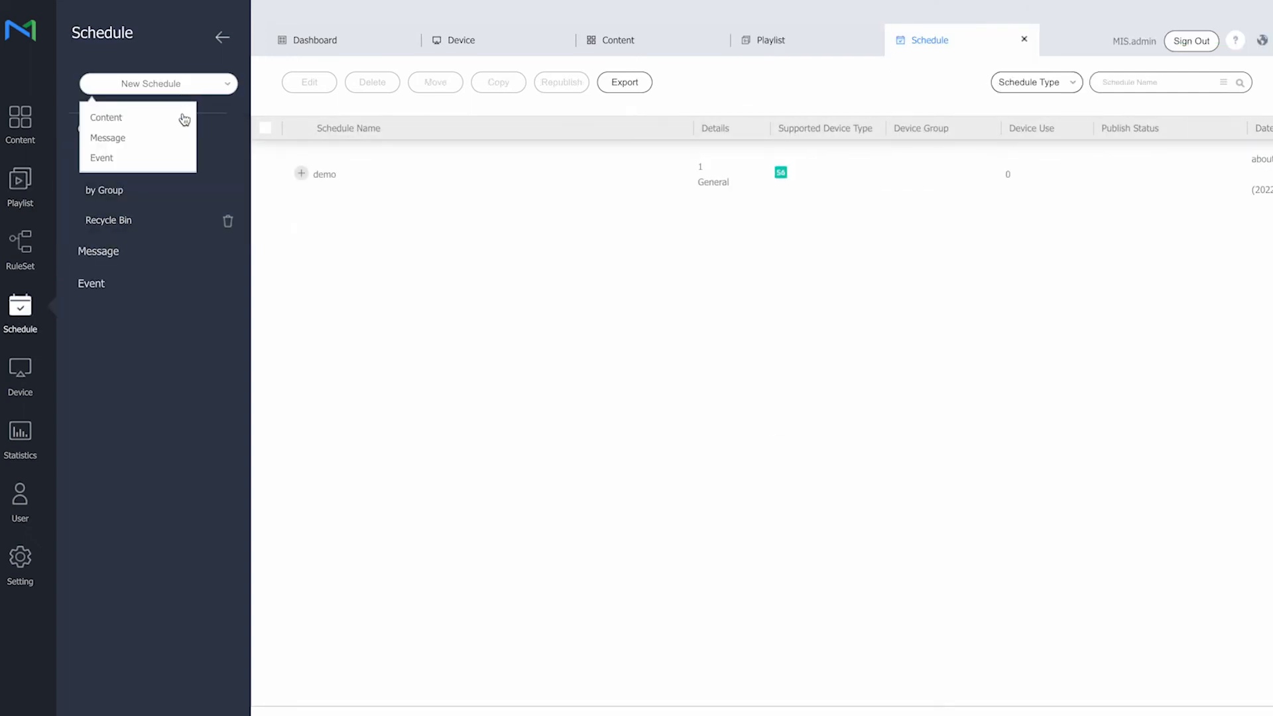
pyautogui.click(106, 117)
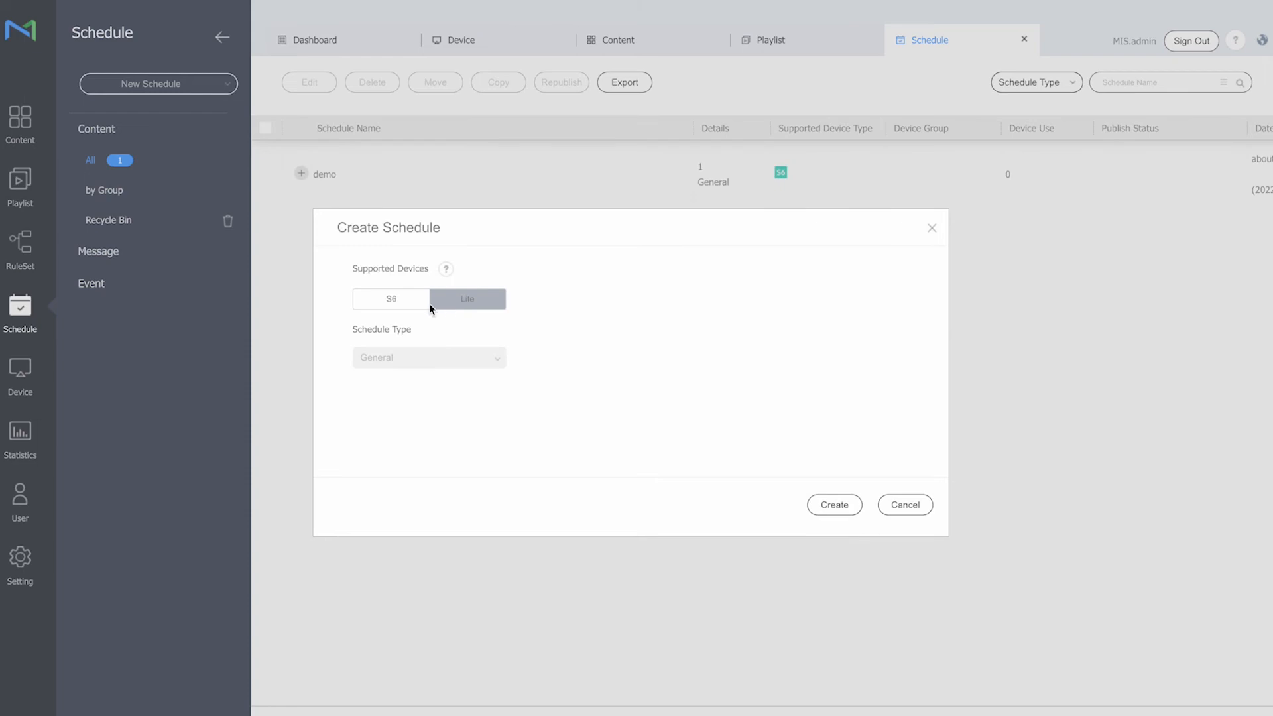
pyautogui.click(390, 299)
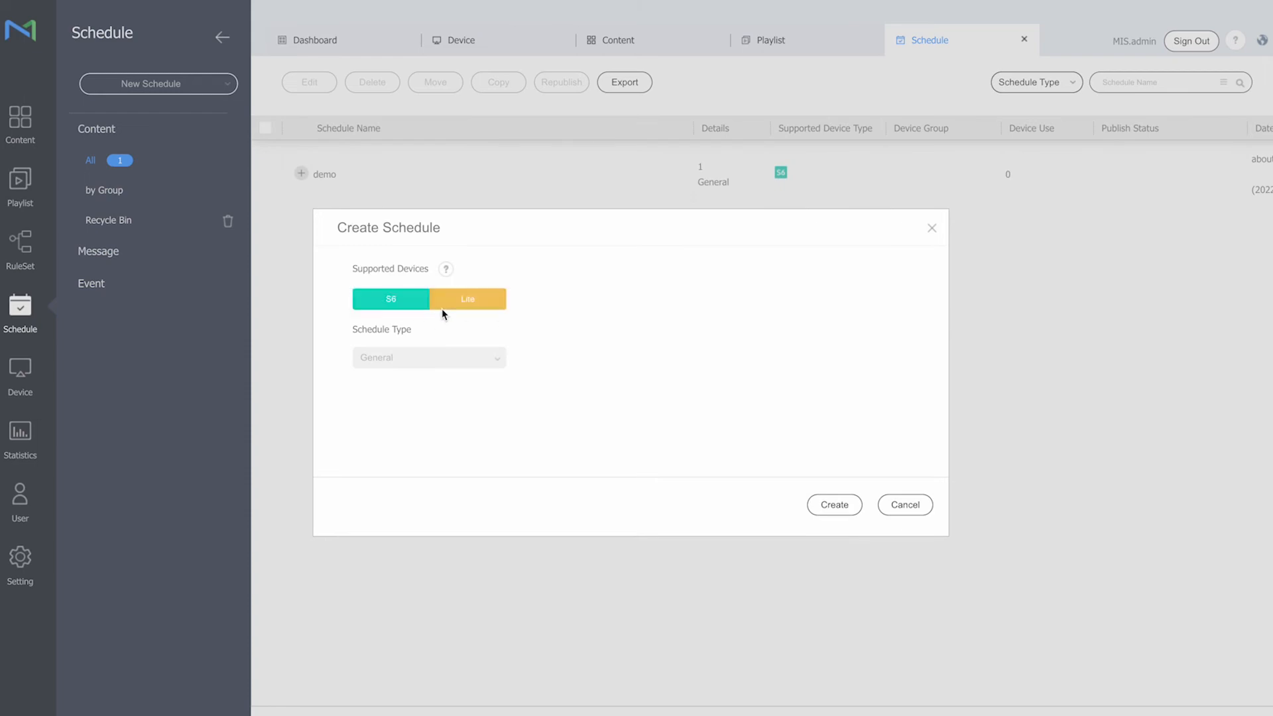
pyautogui.click(834, 504)
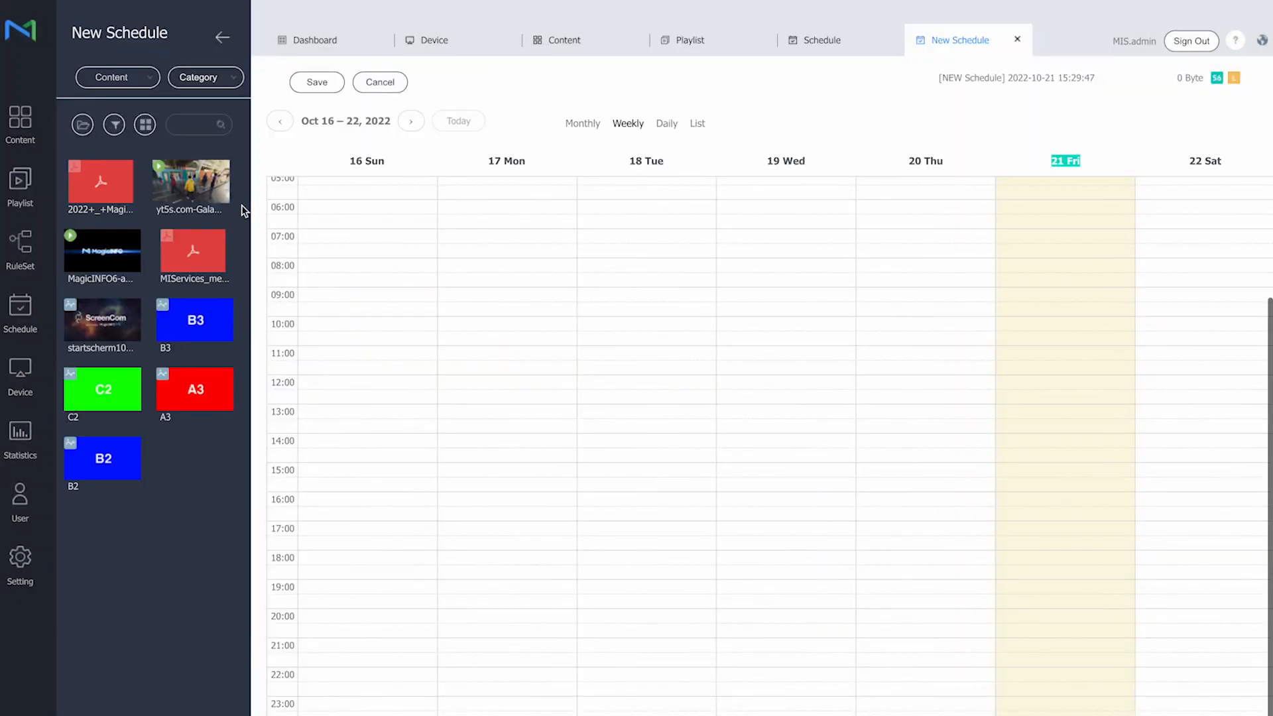
# Book the Lite playlist across all of Friday 21 October
pyautogui.click(111, 77)
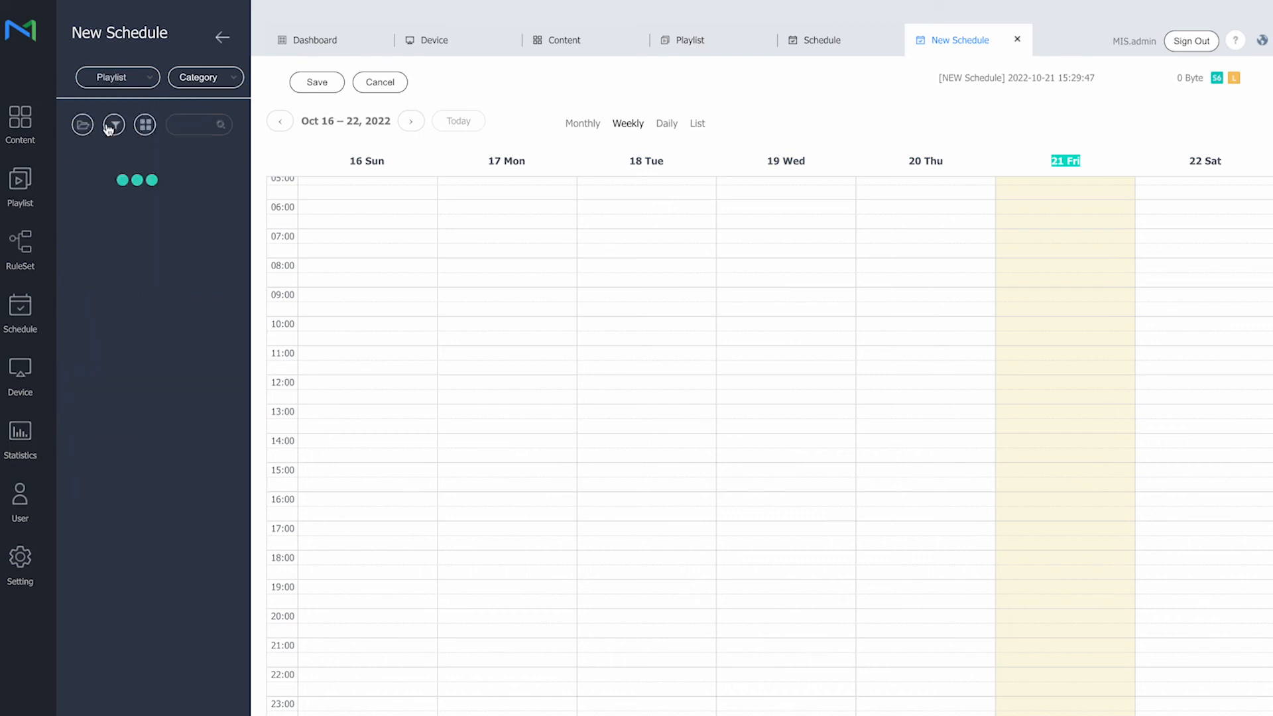
pyautogui.moveTo(103, 180); pyautogui.dragTo(1063, 315)
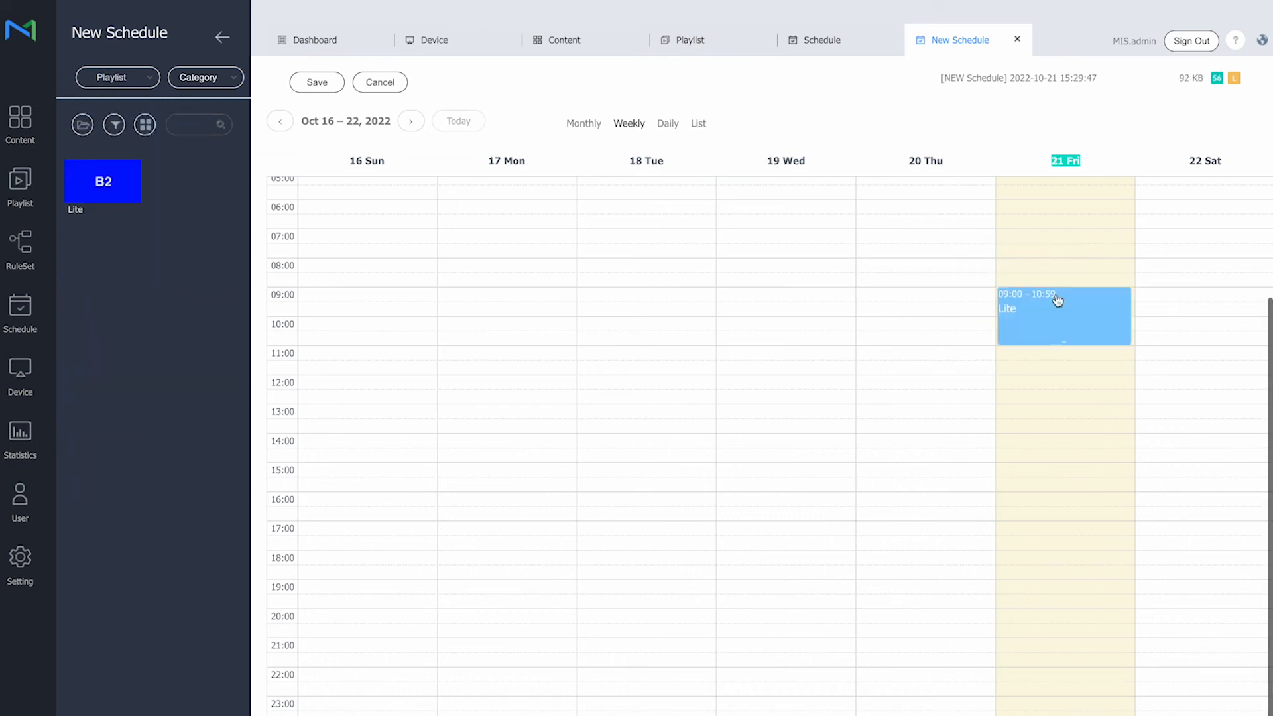
pyautogui.click(1063, 316)
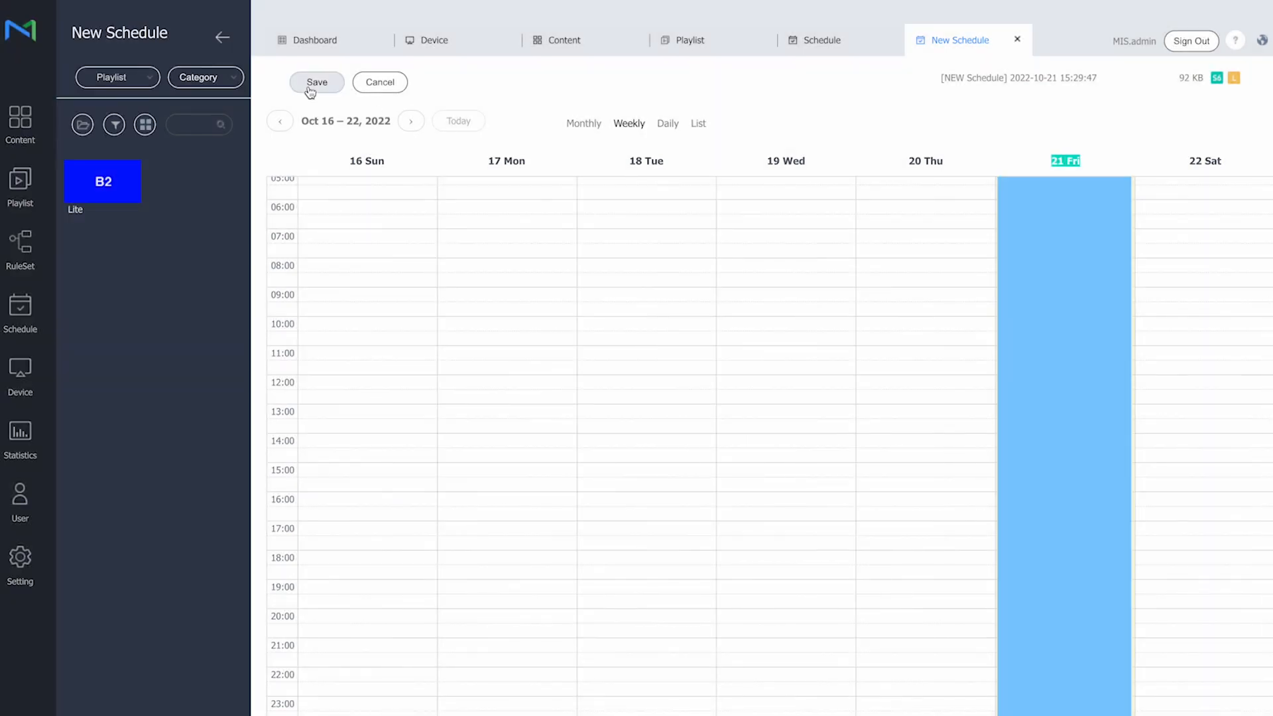
# Save the B2 schedule targeting MagicInfo Services Lite and Premium groups, and publish it
pyautogui.click(317, 82)
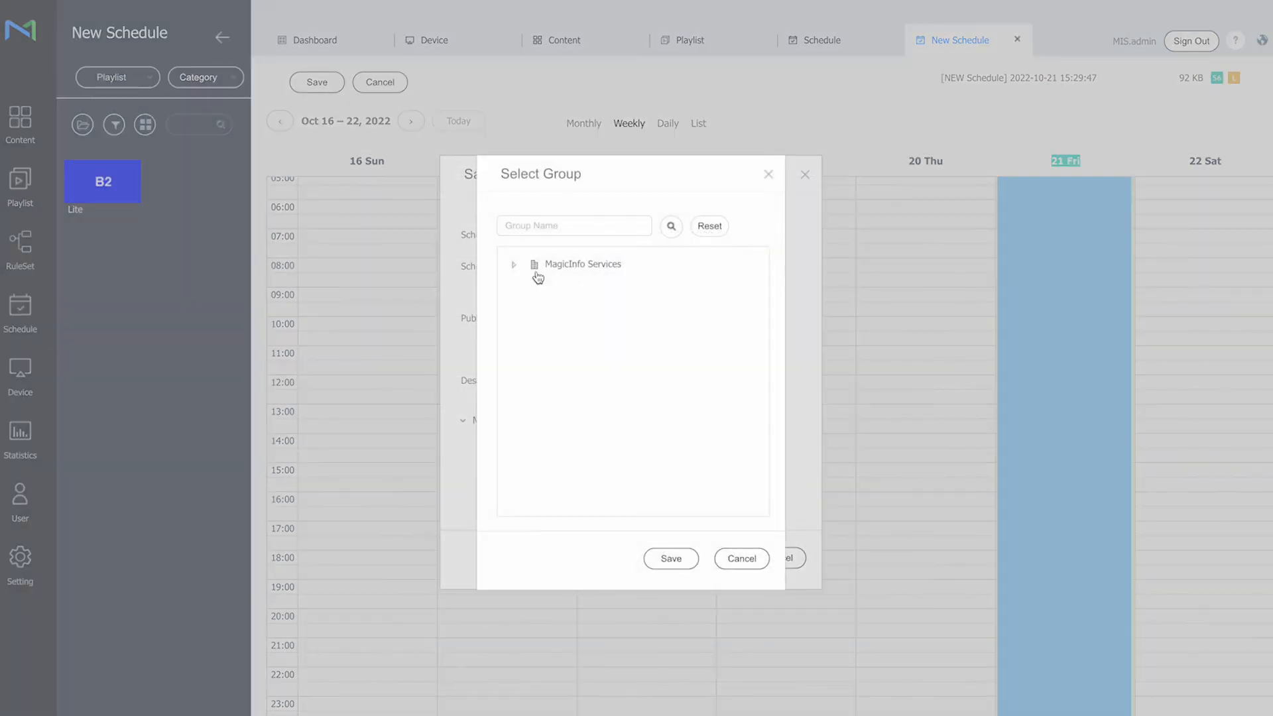
pyautogui.click(514, 264)
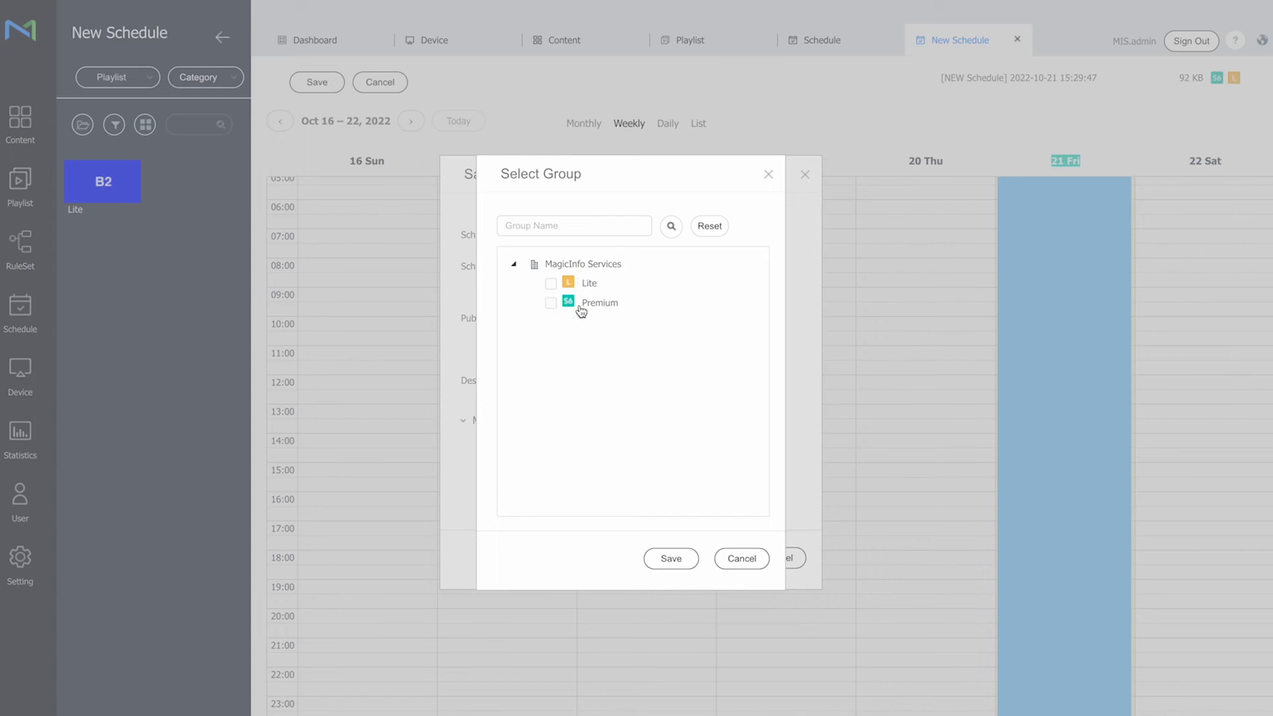
pyautogui.click(551, 283)
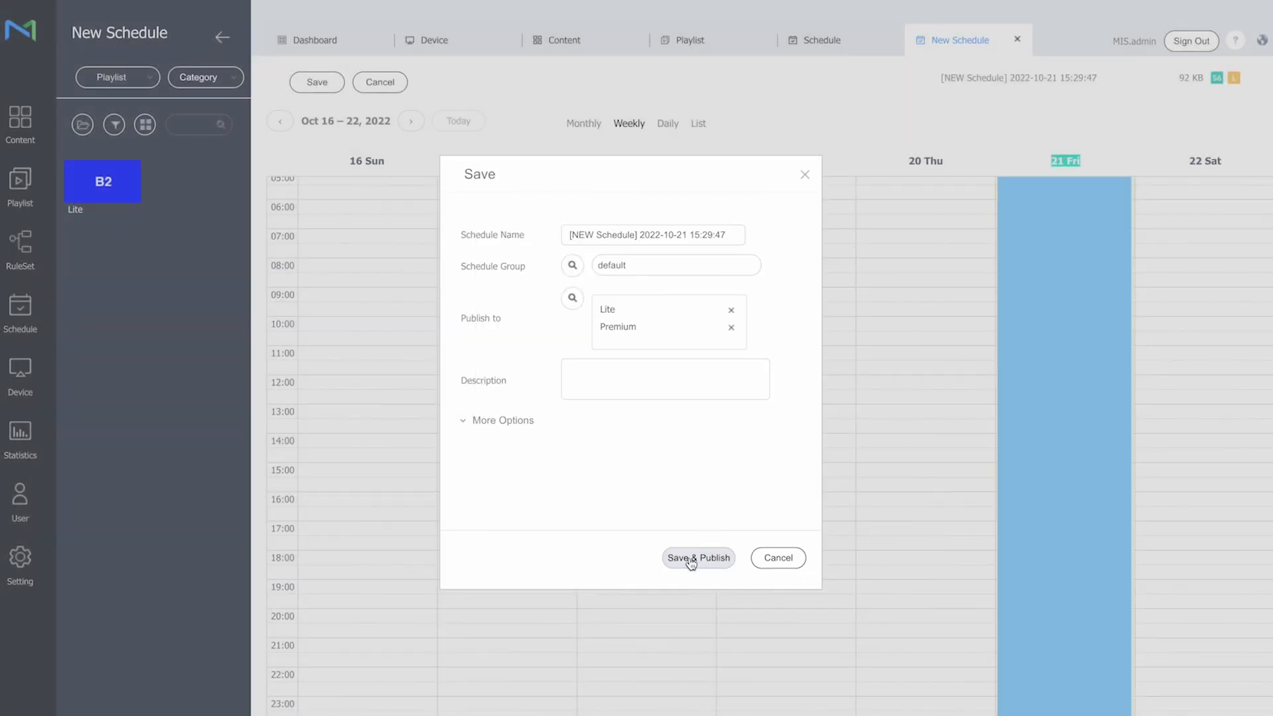
pyautogui.click(697, 558)
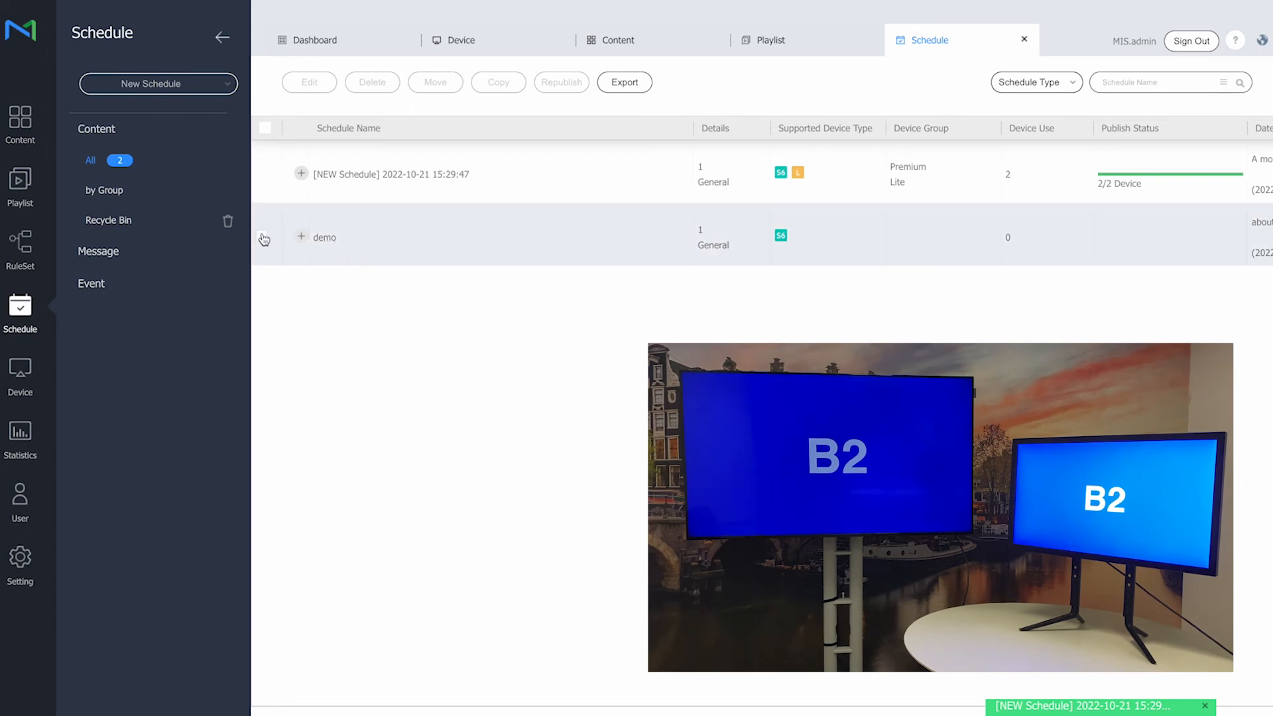
# Edit the demo schedule and set its save target to the Premium group only
pyautogui.click(263, 236)
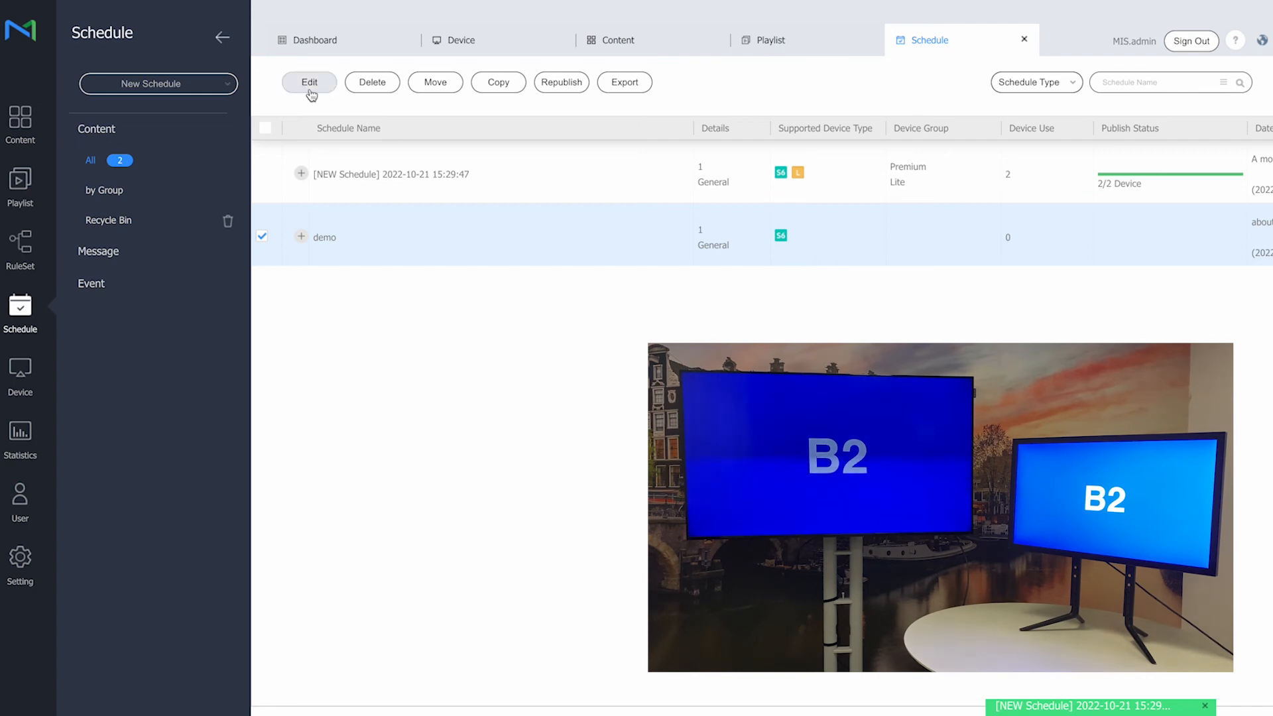
pyautogui.click(308, 82)
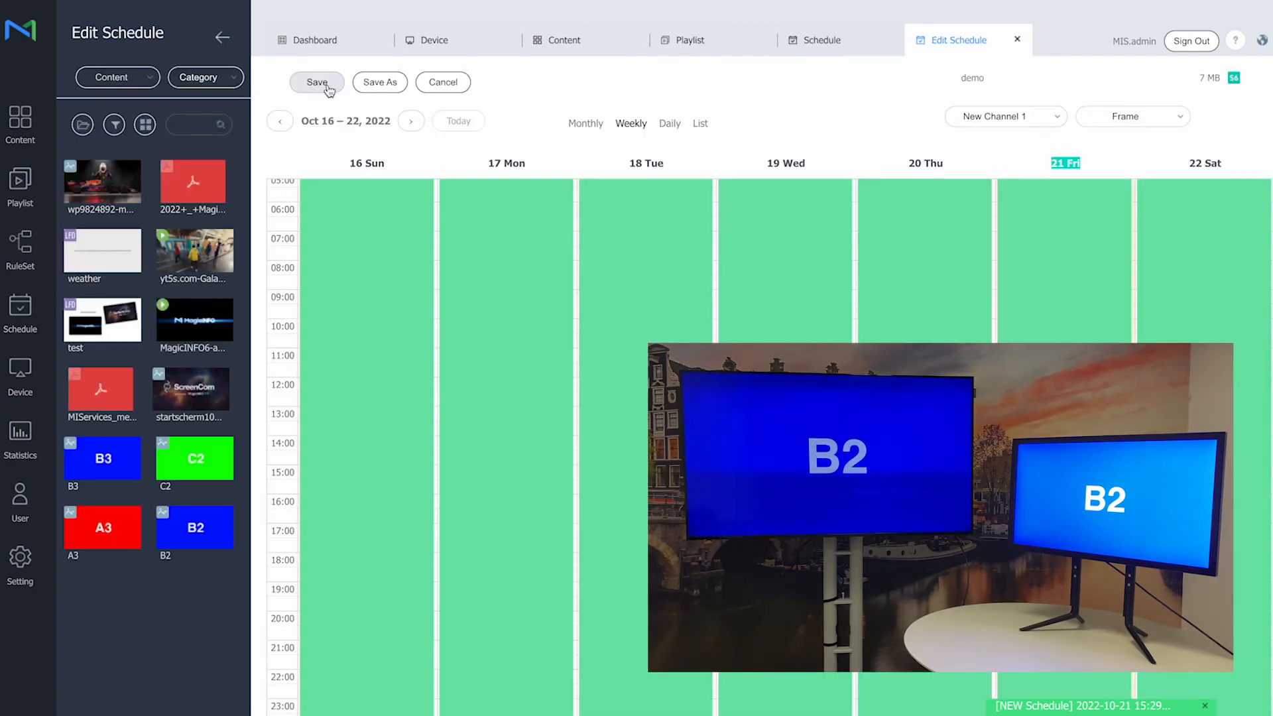
pyautogui.click(317, 82)
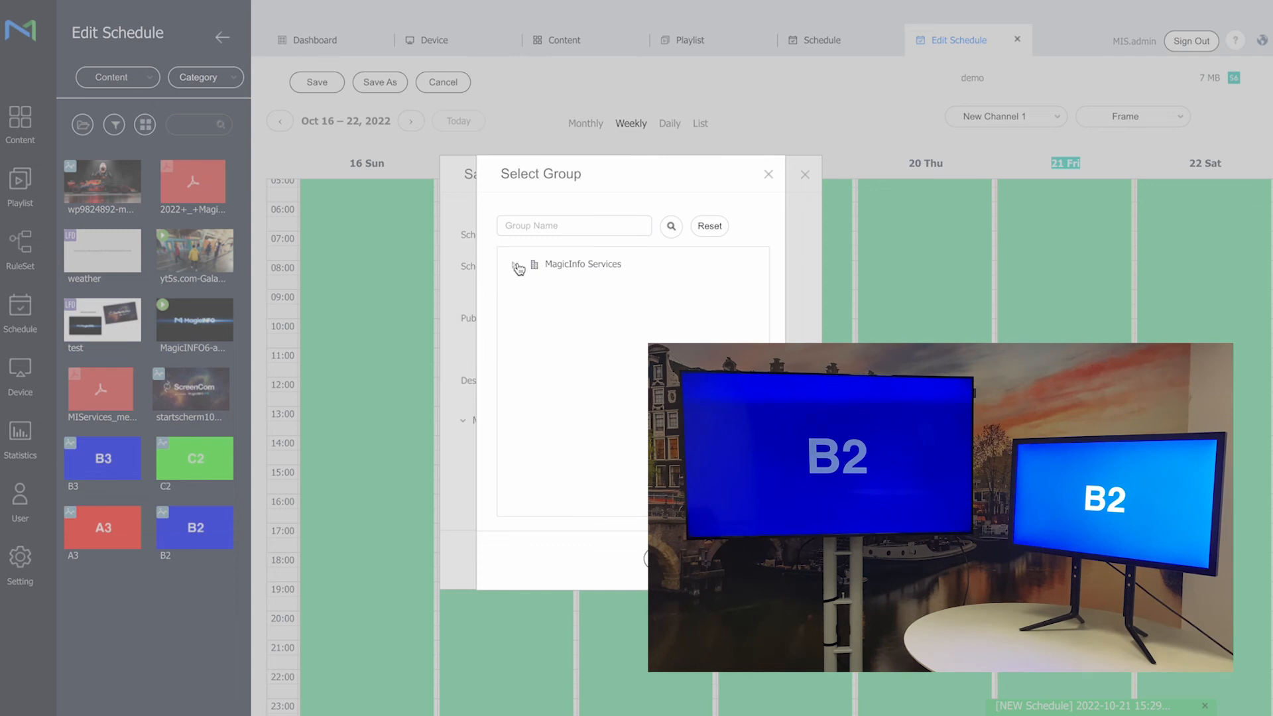
pyautogui.click(518, 269)
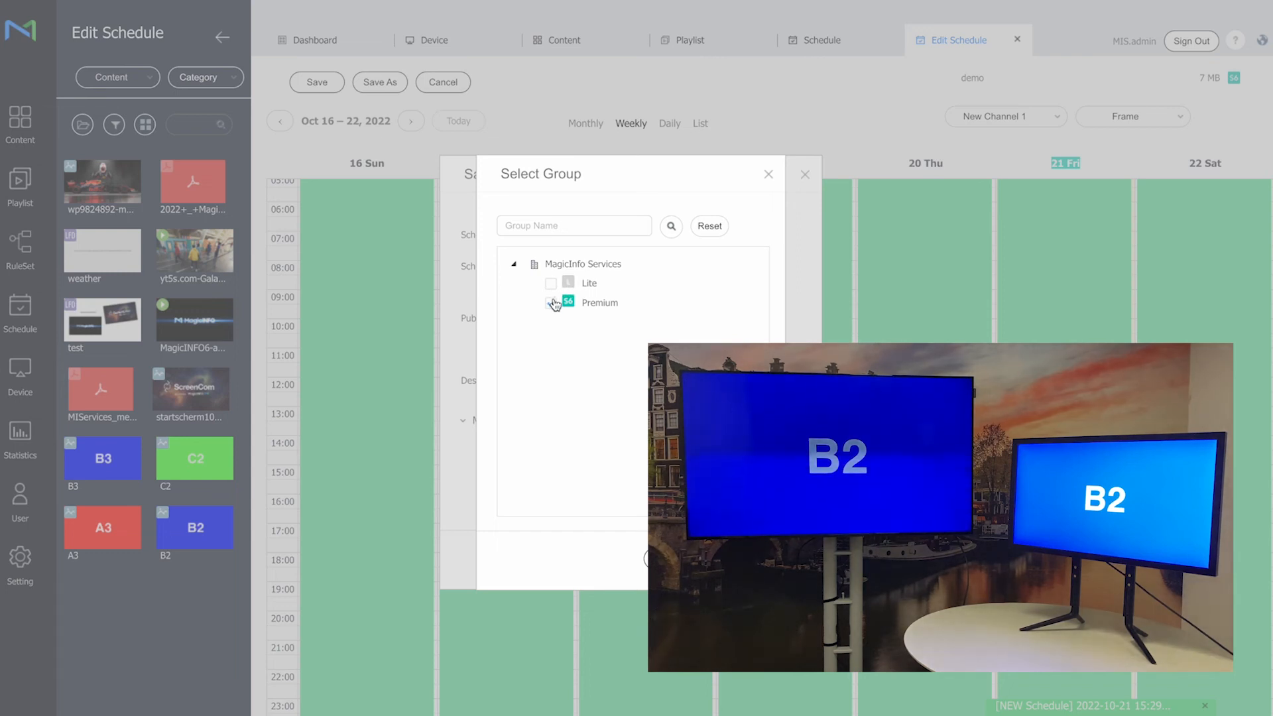
pyautogui.click(551, 303)
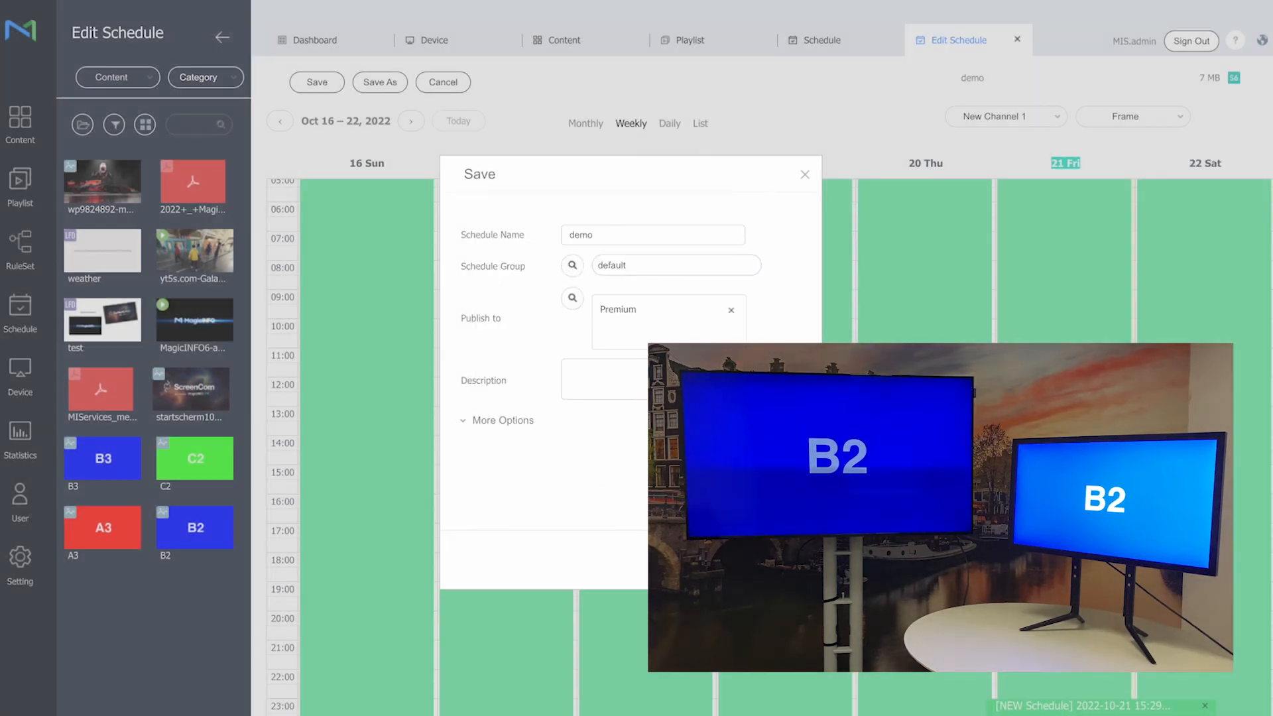